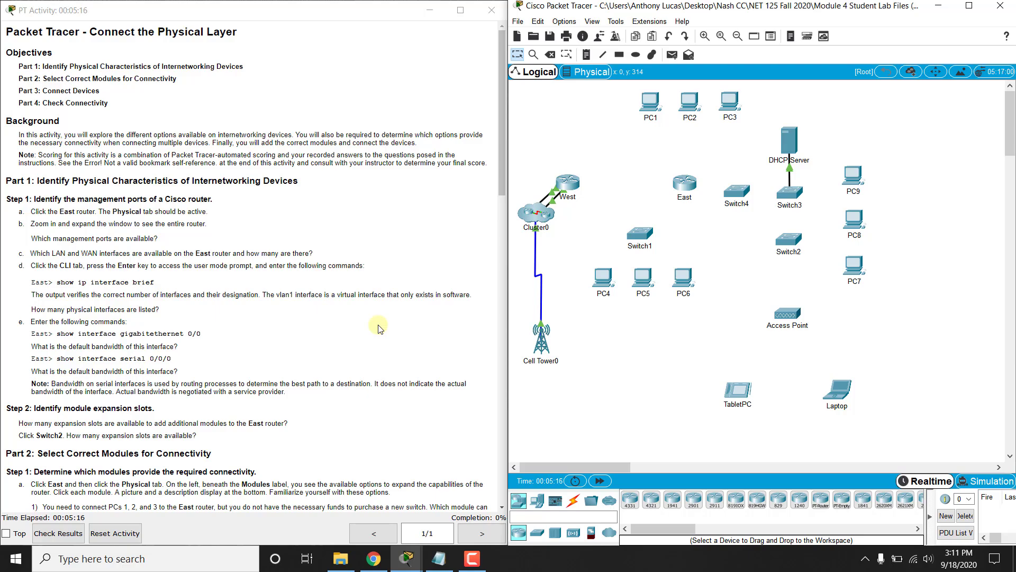
{"action": "mouse_move", "coordinate": [104, 203]}
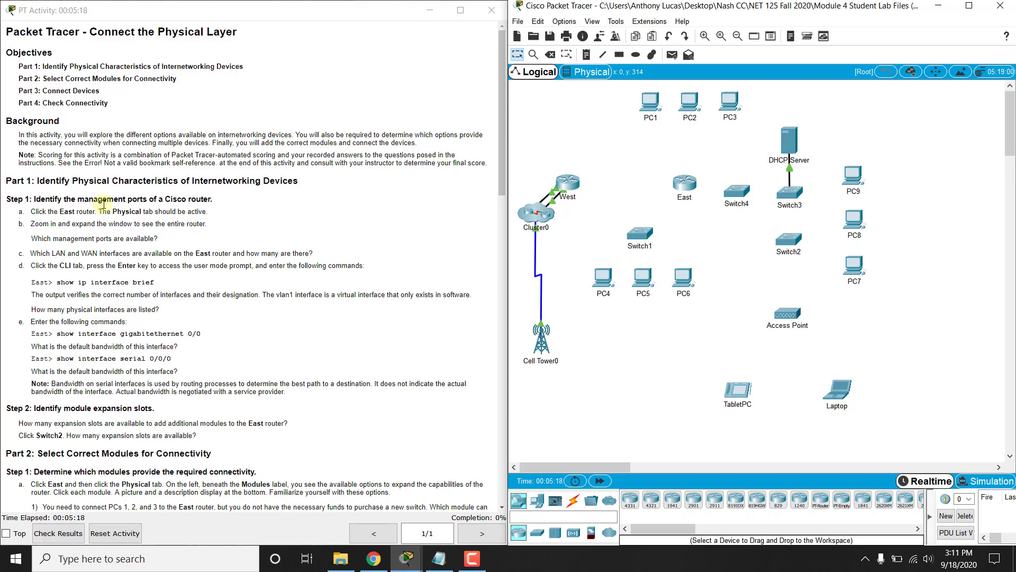
{"action": "mouse_move", "coordinate": [645, 186]}
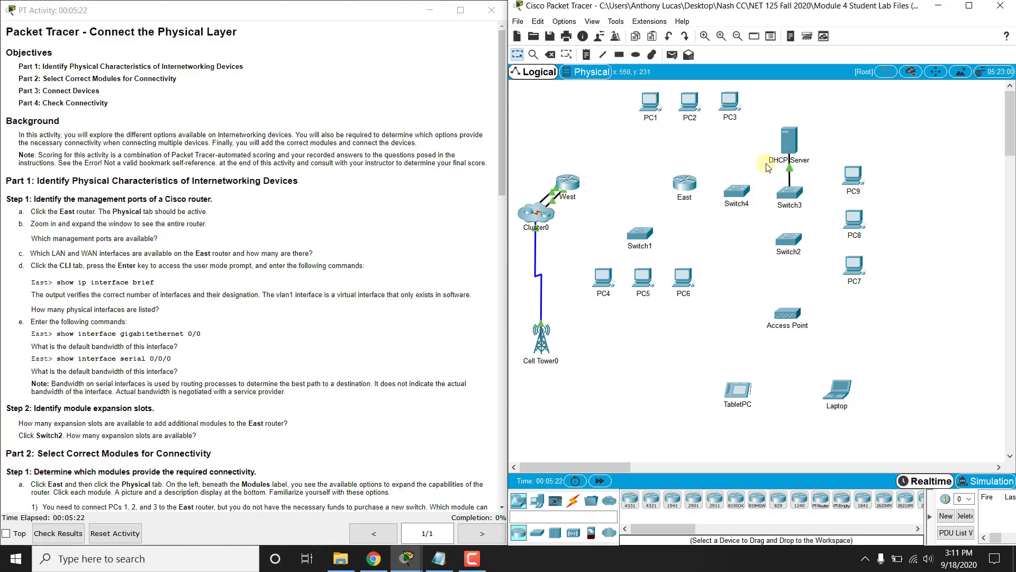
{"action": "mouse_move", "coordinate": [702, 325]}
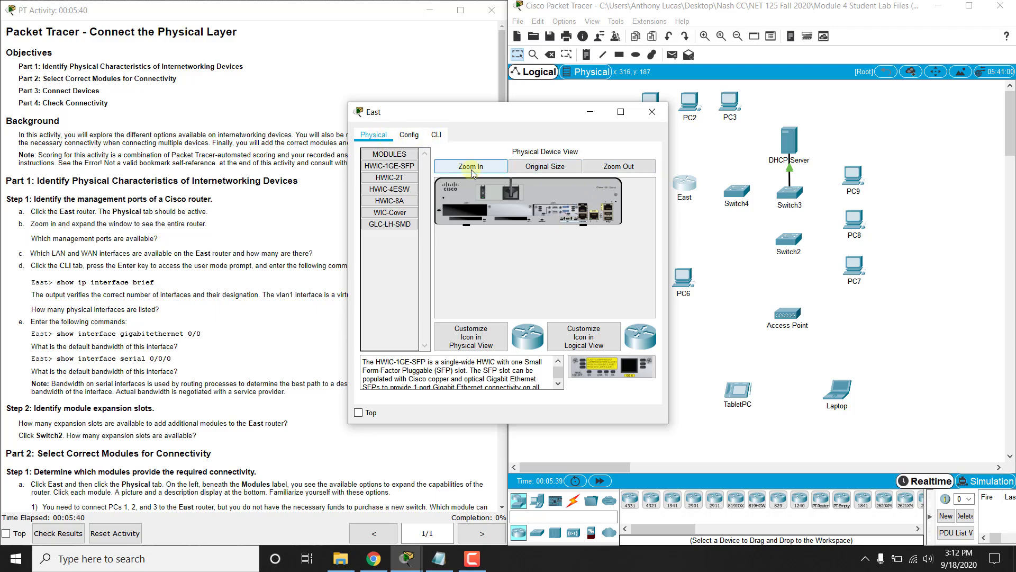
Zoom into the East router's hardware picture, then bring up its CLI
{"action": "left_click", "coordinate": [470, 166]}
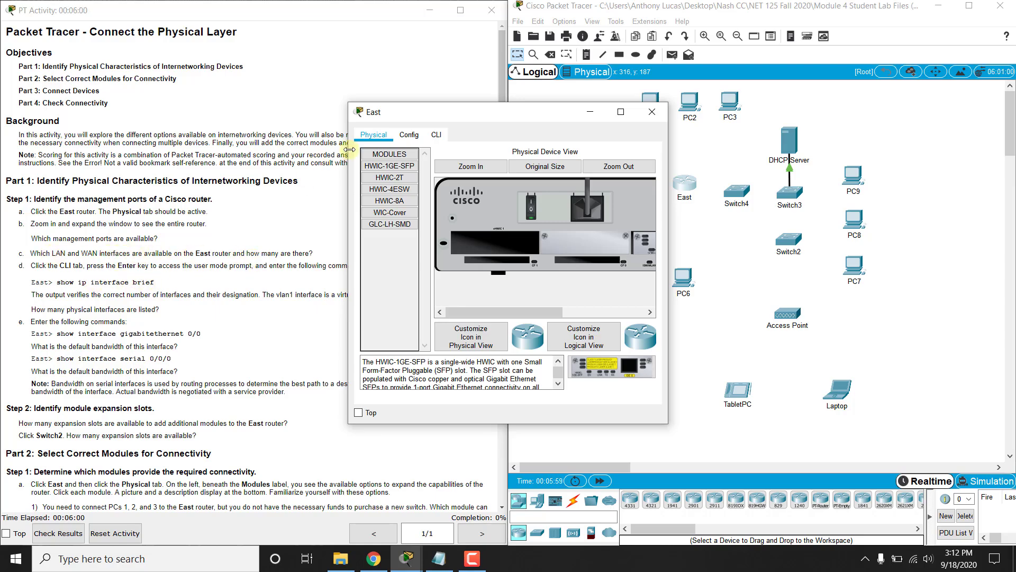
{"action": "left_click", "coordinate": [436, 134]}
{"action": "type", "text": "e"}
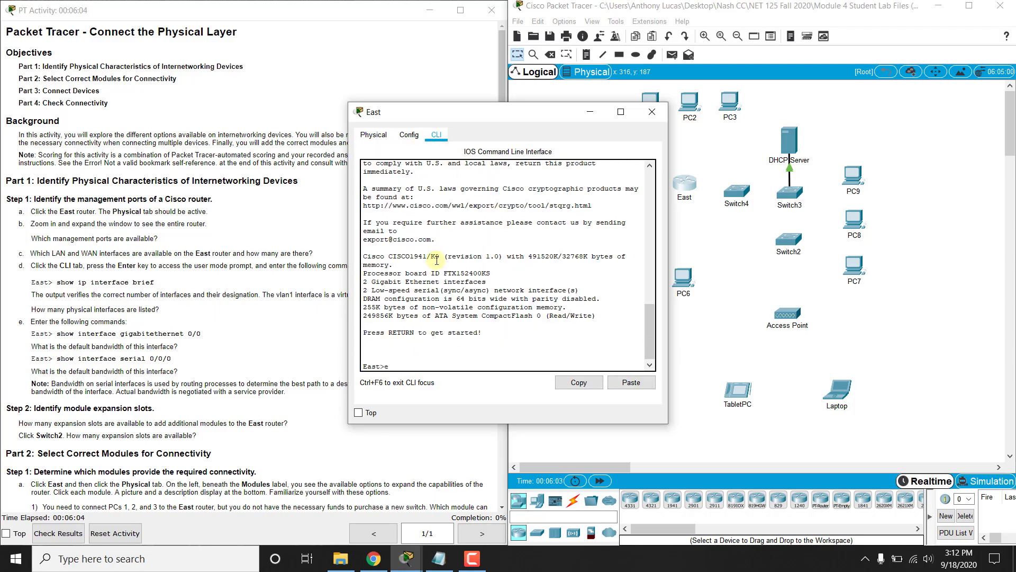
Run 'show ip int brief' in privileged mode to list each interface's address and status
{"action": "type", "text": "co"}
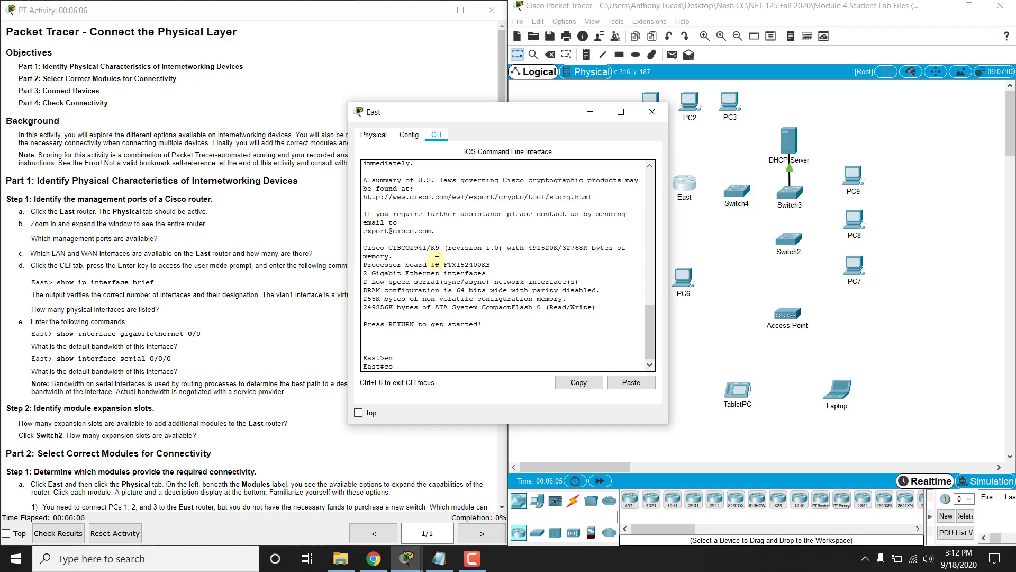
{"action": "type", "text": "show ip int brief"}
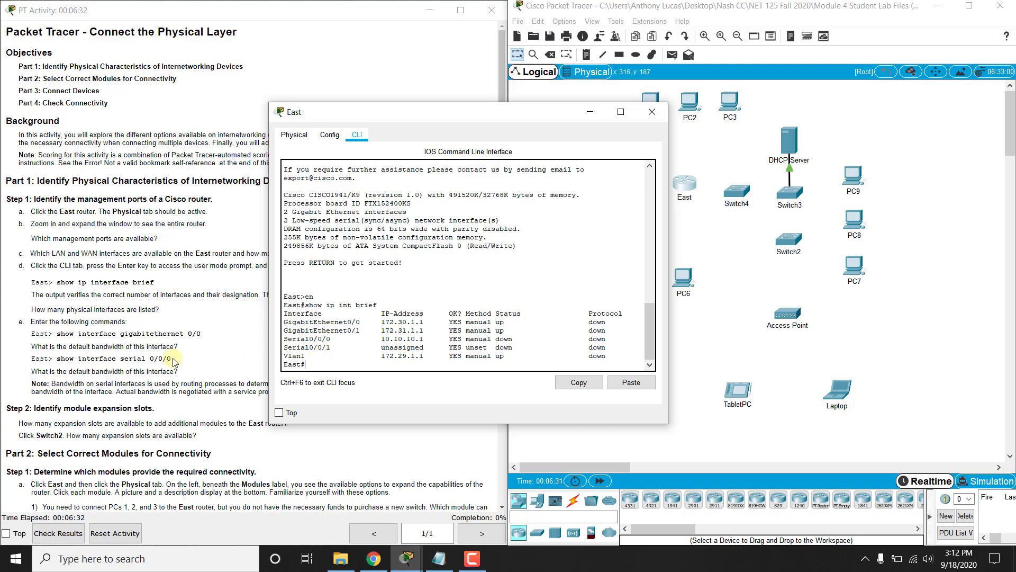
{"action": "scroll", "scroll_direction": "down", "scroll_amount": 3}
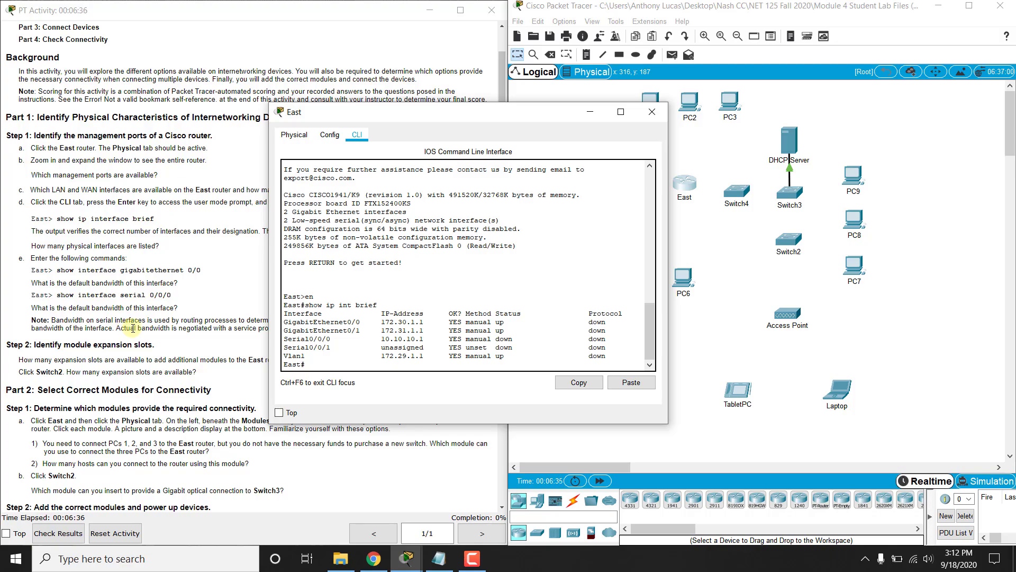
{"action": "scroll", "scroll_direction": "down", "scroll_amount": 3}
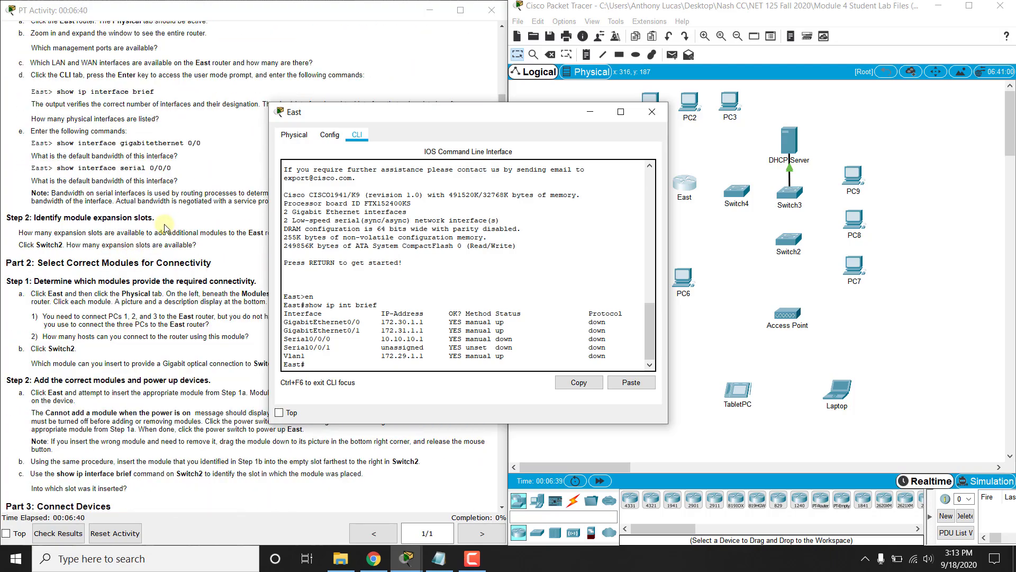
{"action": "mouse_move", "coordinate": [571, 236]}
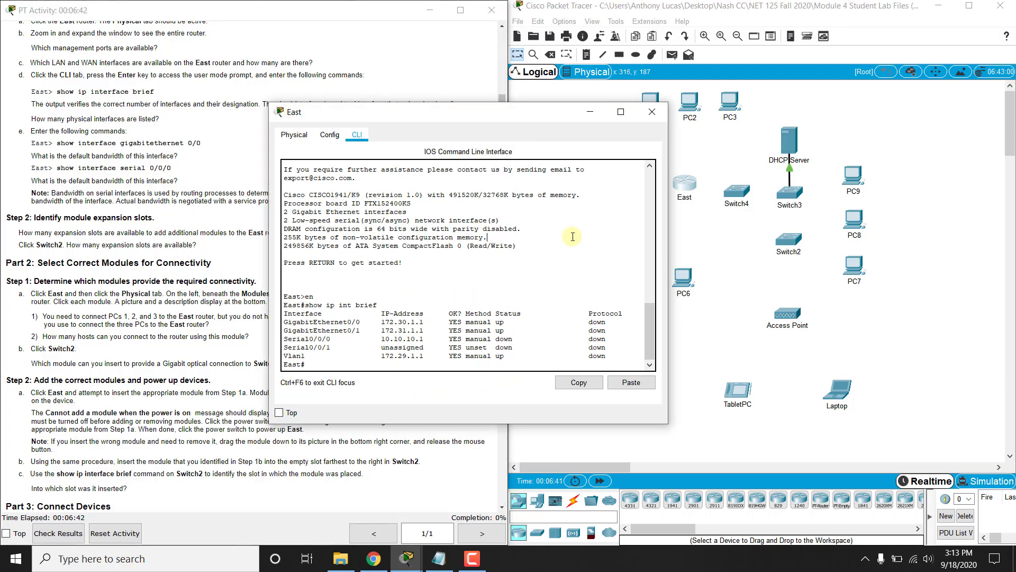
Return to the East router's Physical view and scroll its module list
{"action": "left_click", "coordinate": [293, 134]}
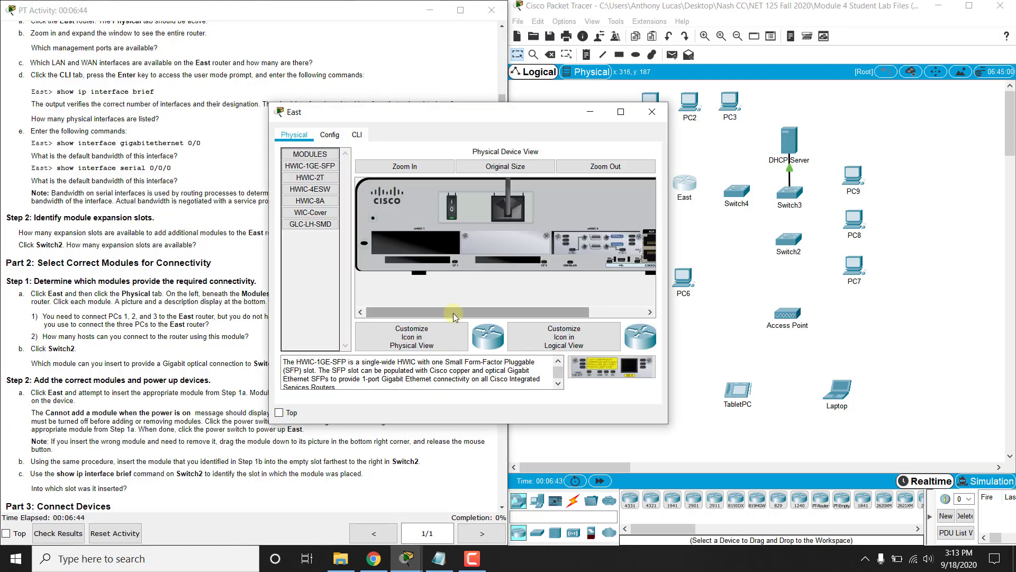
{"action": "mouse_move", "coordinate": [489, 253]}
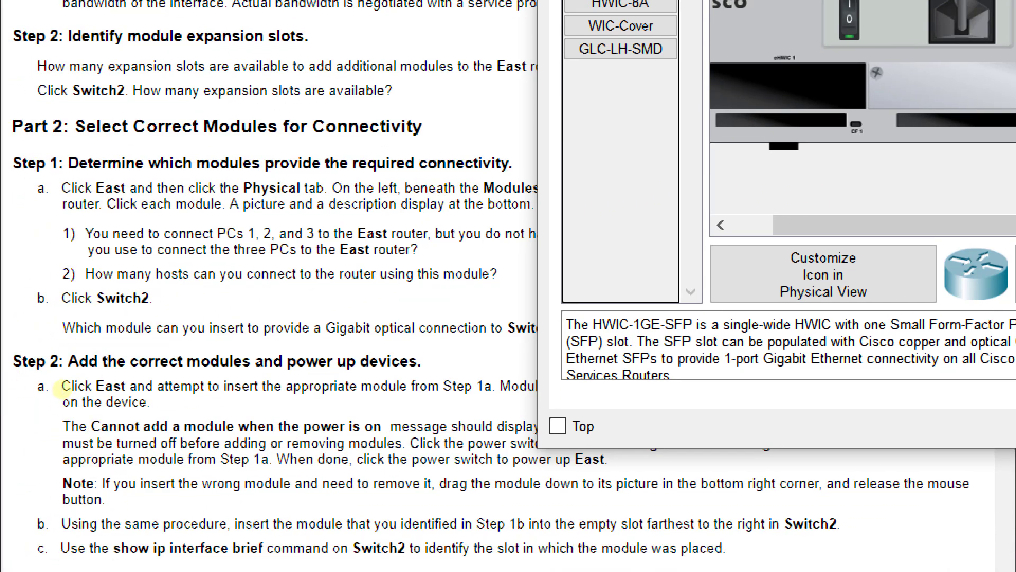
{"action": "scroll", "scroll_direction": "down", "scroll_amount": 3}
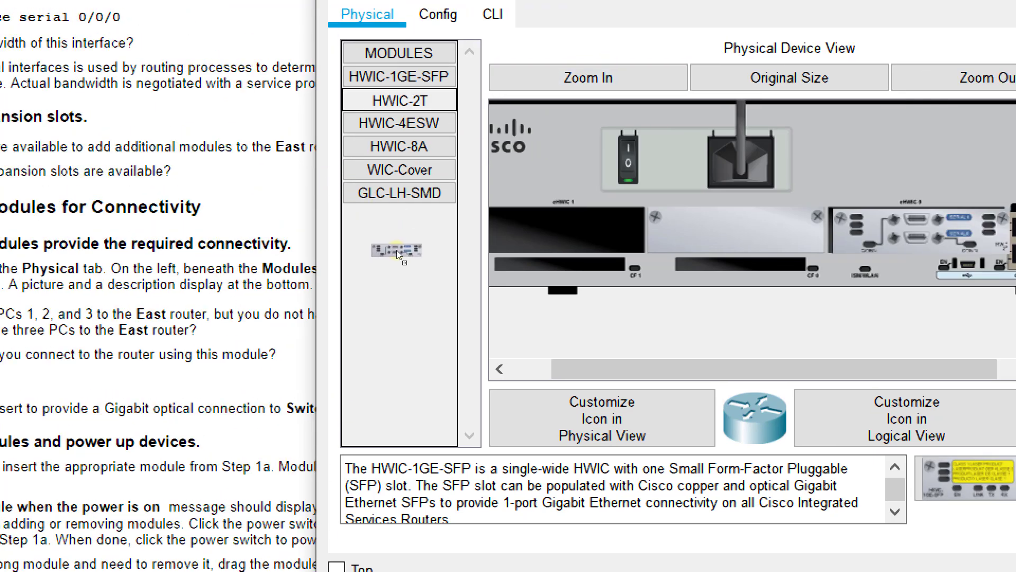
Drop HWIC-2T into an empty East slot and dismiss the 'Cannot Add Module' power-on warning
{"action": "left_click_drag", "start_coordinate": [396, 250], "coordinate": [564, 290]}
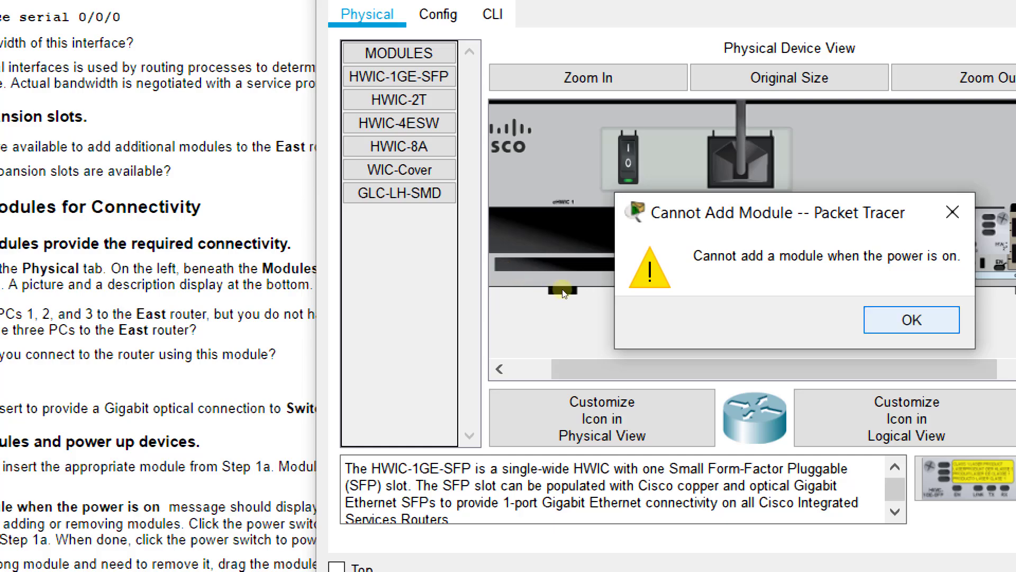
{"action": "left_click", "coordinate": [910, 320]}
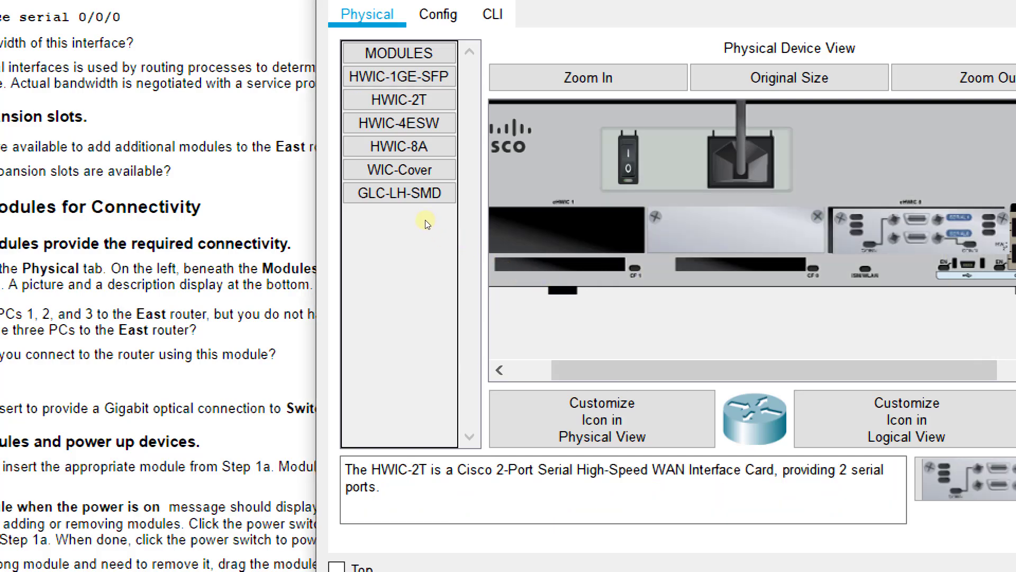
{"action": "left_click", "coordinate": [627, 158]}
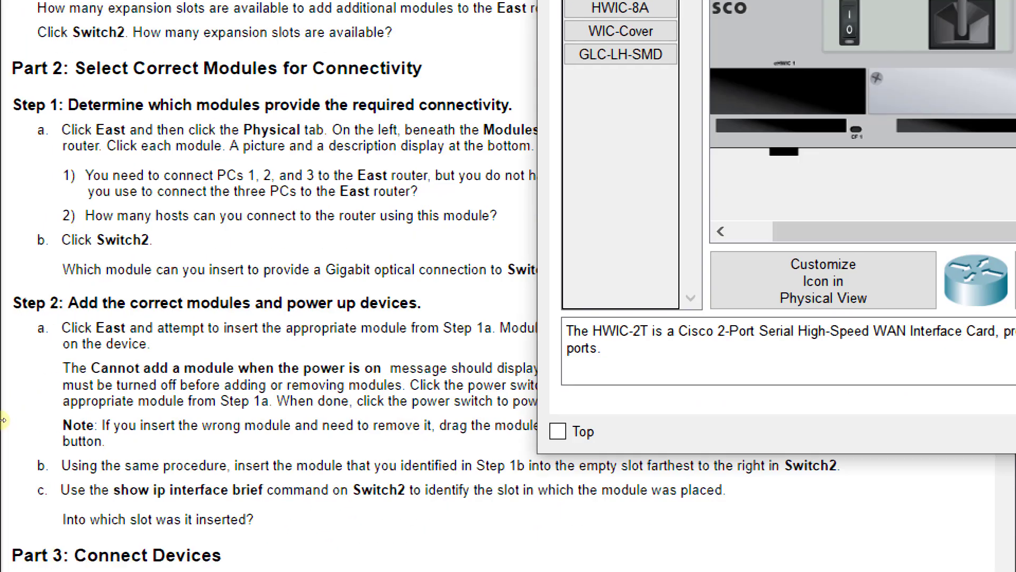
{"action": "scroll", "scroll_direction": "down", "scroll_amount": 3}
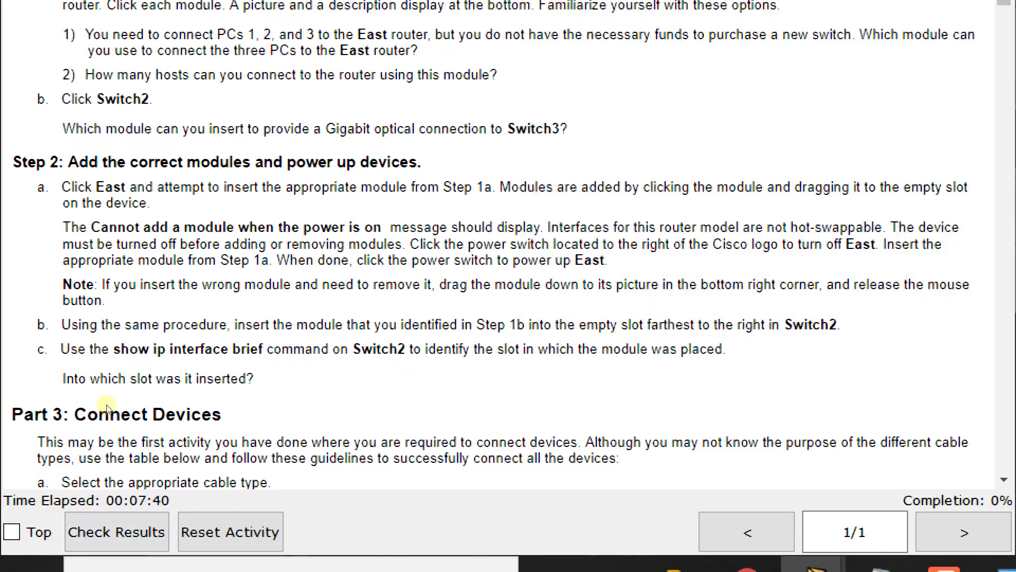
{"action": "mouse_move", "coordinate": [233, 387]}
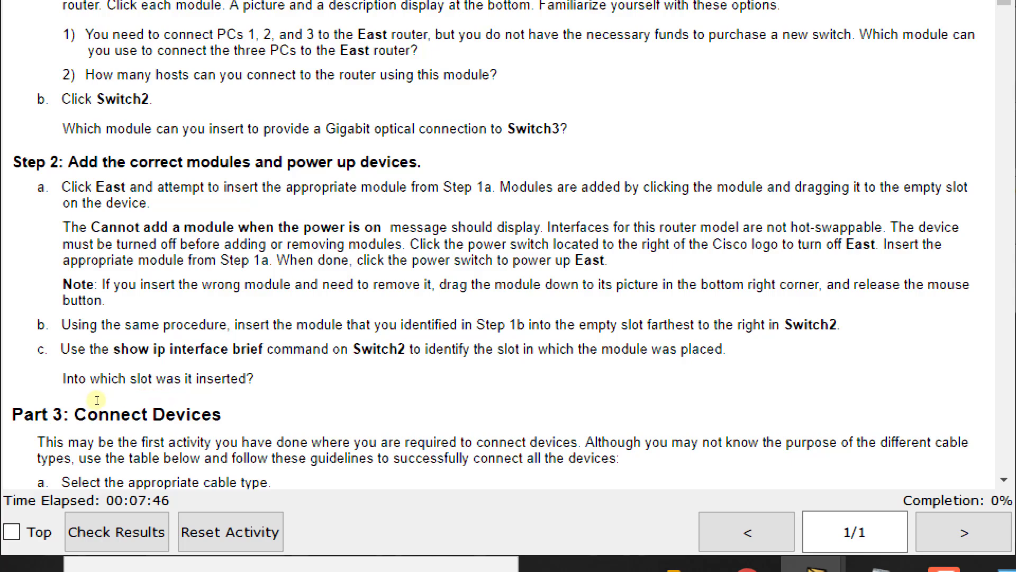
{"action": "mouse_move", "coordinate": [142, 398]}
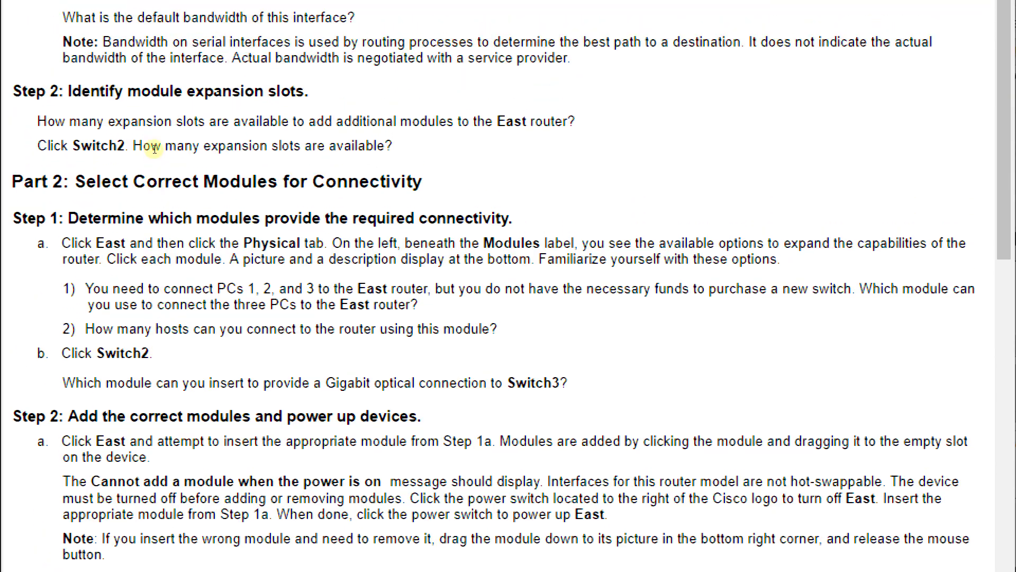
Scroll the lab instructions down to the bandwidth questions and module expansion steps
{"action": "scroll", "scroll_direction": "down", "scroll_amount": 3}
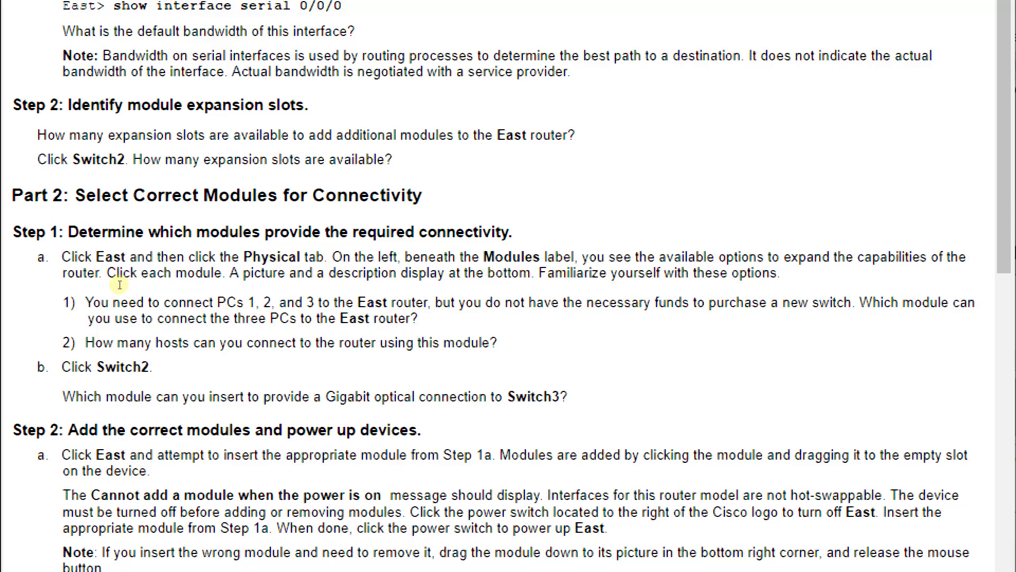
{"action": "mouse_move", "coordinate": [145, 285]}
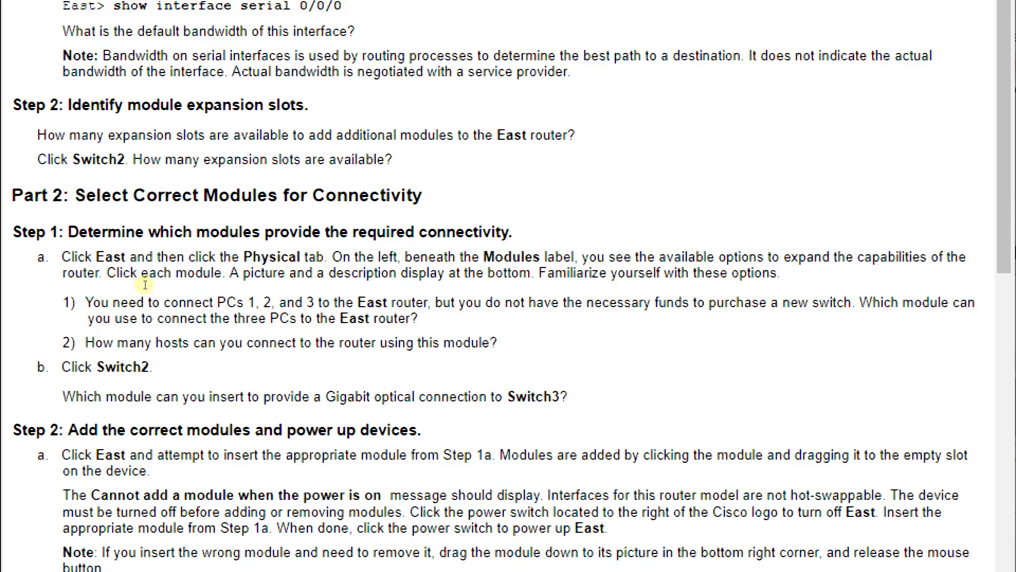
{"action": "mouse_move", "coordinate": [268, 288]}
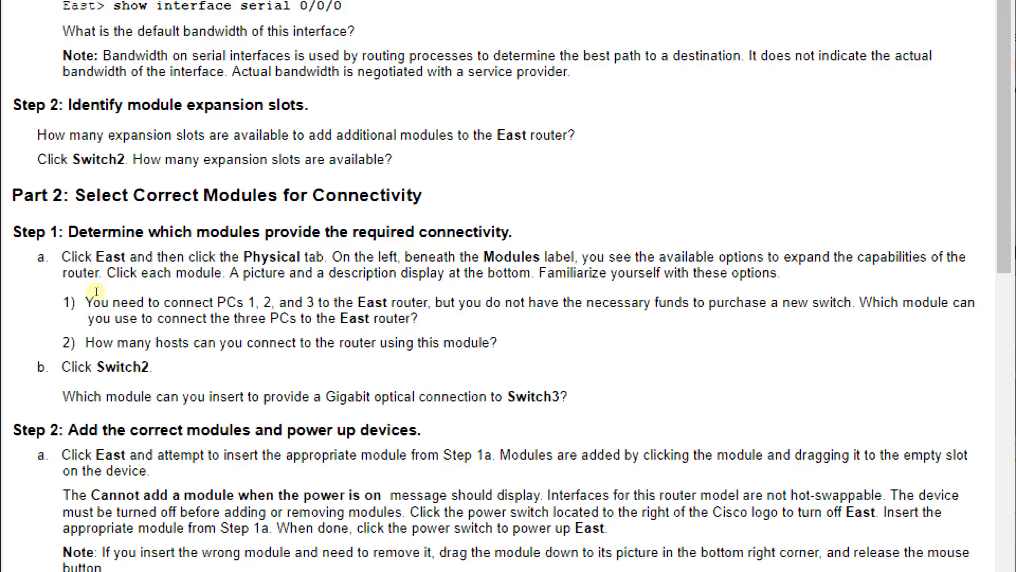
{"action": "mouse_move", "coordinate": [154, 292]}
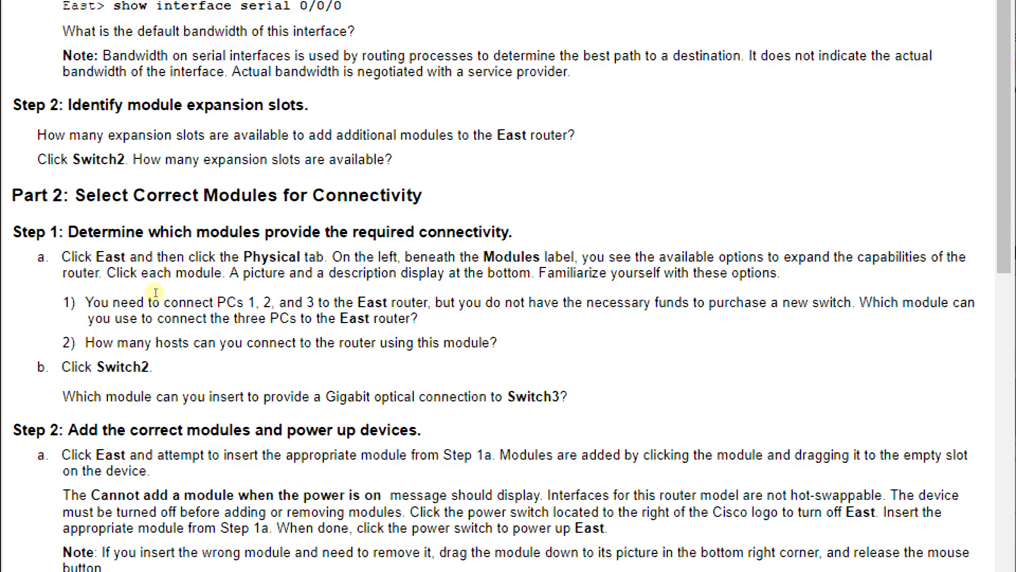
{"action": "mouse_move", "coordinate": [185, 292]}
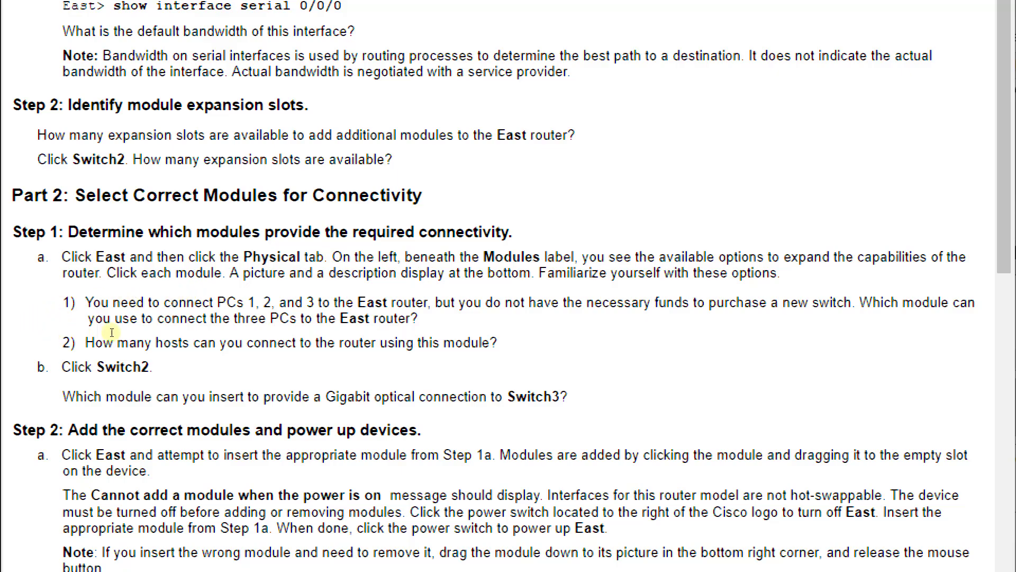
{"action": "mouse_move", "coordinate": [229, 337]}
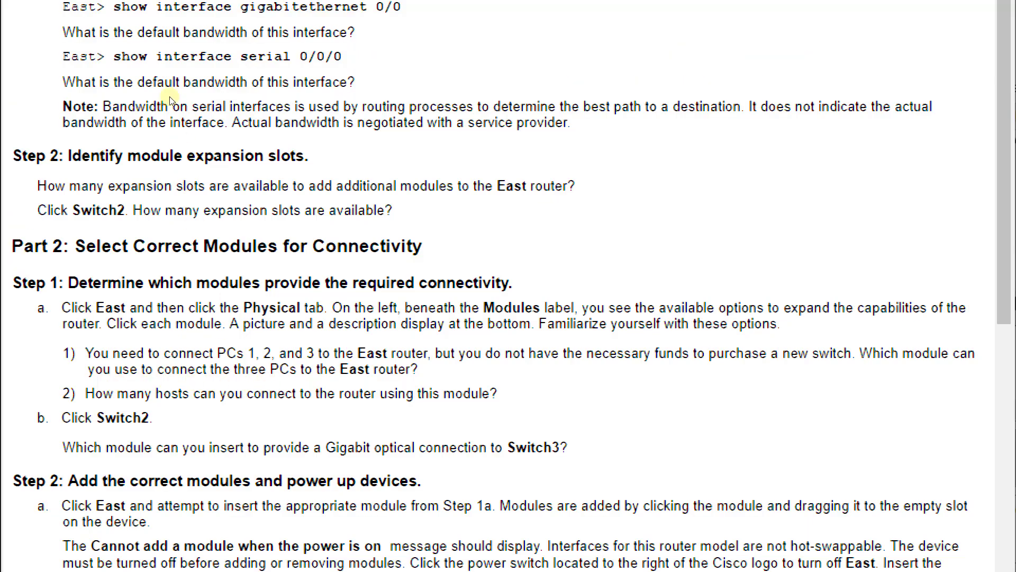
{"action": "scroll", "scroll_direction": "down", "scroll_amount": 3}
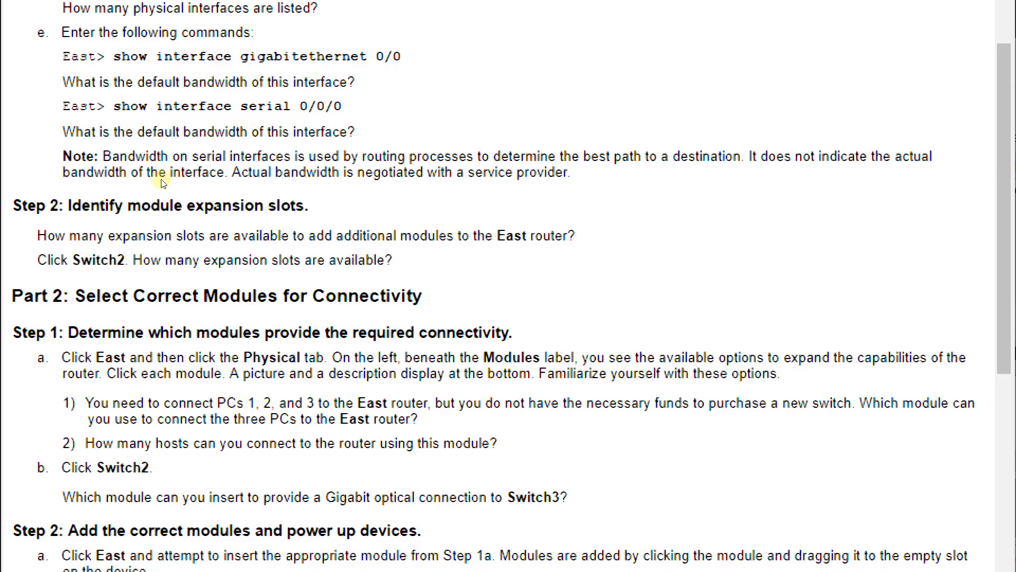
{"action": "mouse_move", "coordinate": [100, 255]}
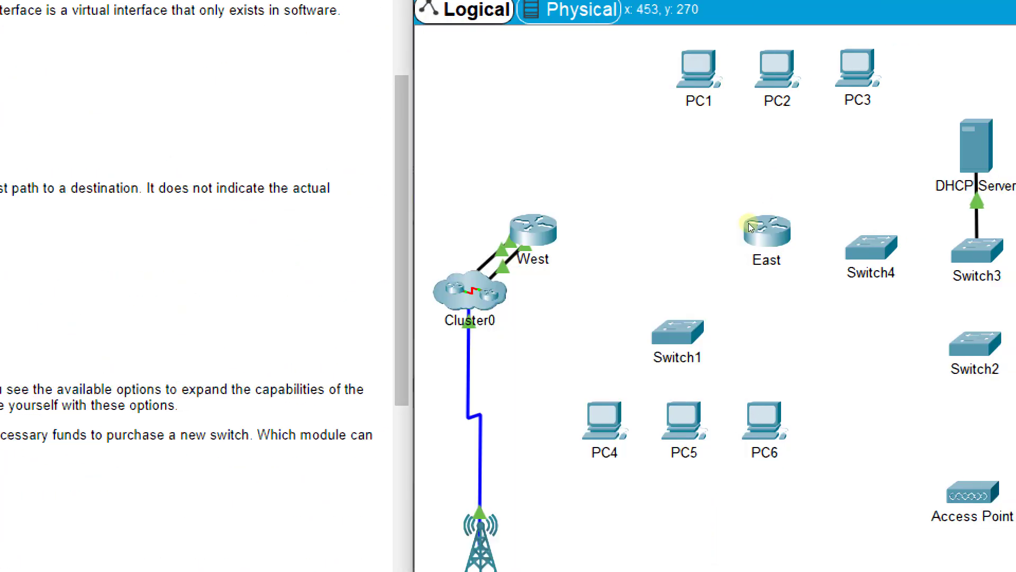
Examine Switch2's expansion slots at zoomed and original size, then close its window
{"action": "double_click", "coordinate": [975, 342]}
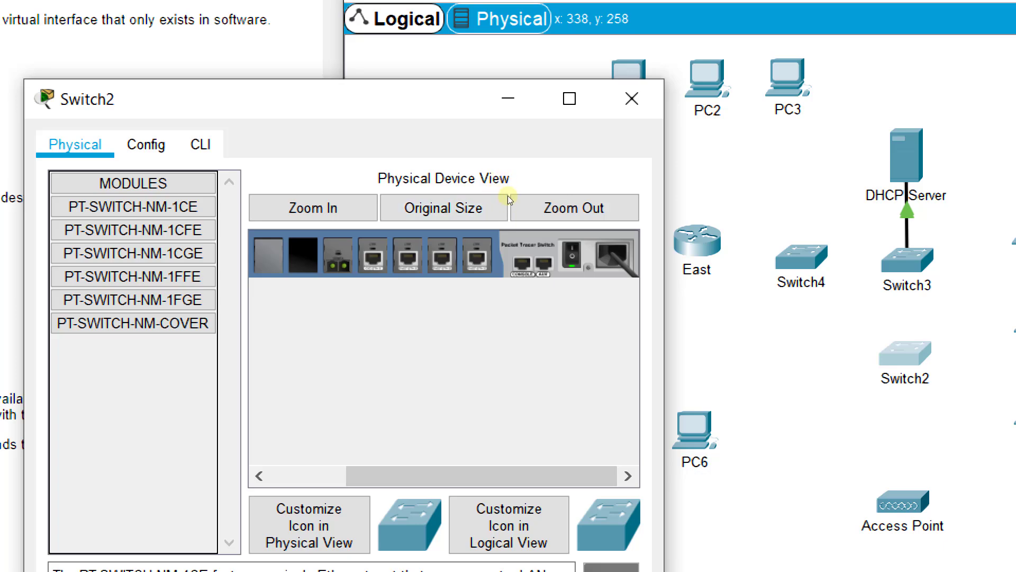
{"action": "left_click", "coordinate": [313, 208]}
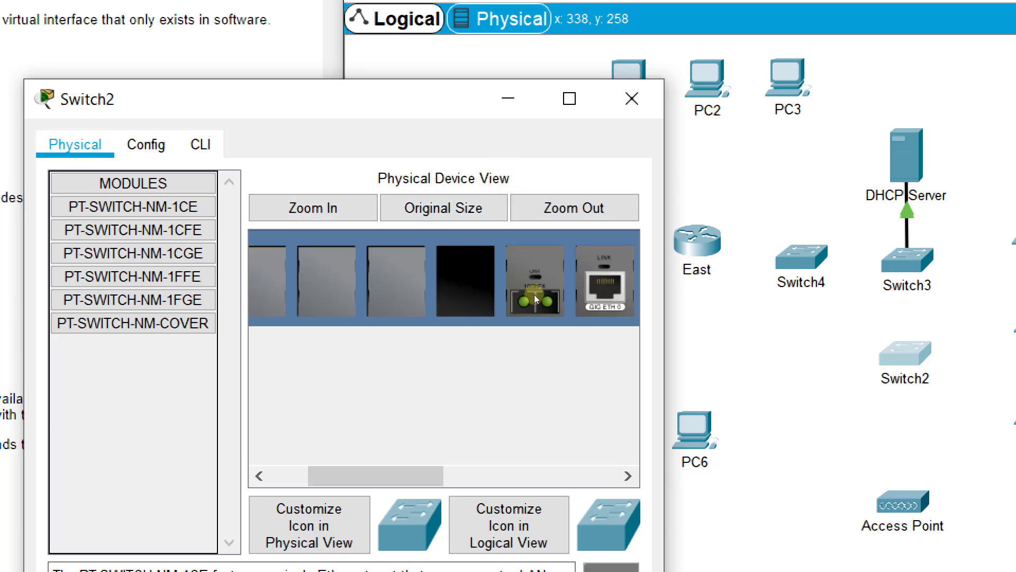
{"action": "left_click", "coordinate": [444, 207]}
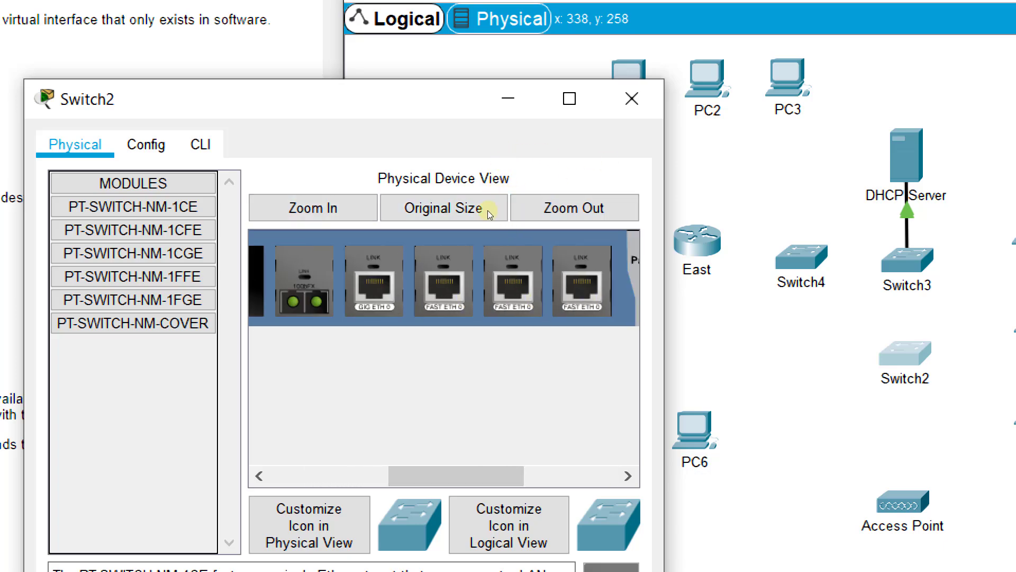
{"action": "mouse_move", "coordinate": [527, 209]}
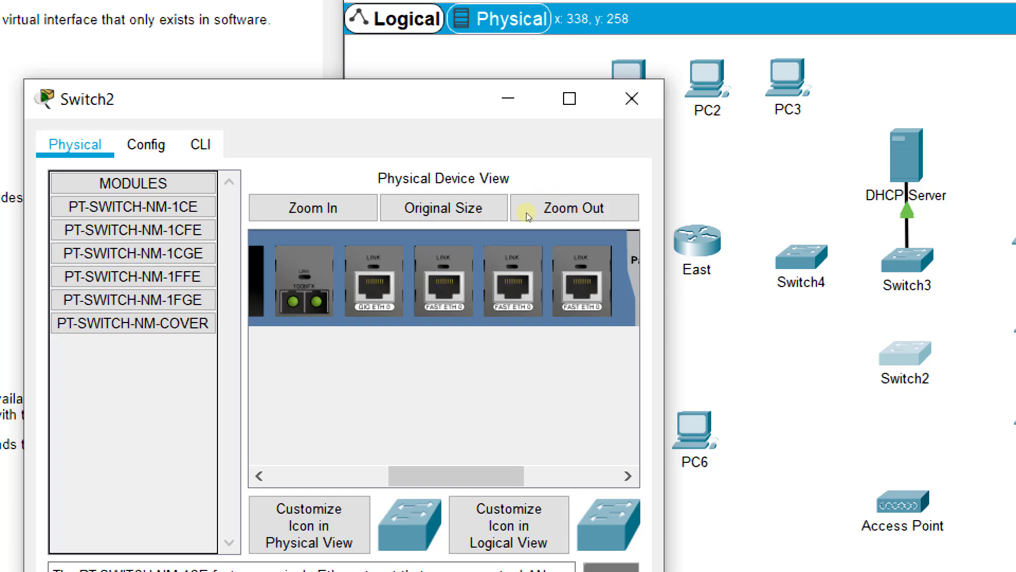
{"action": "mouse_move", "coordinate": [548, 222]}
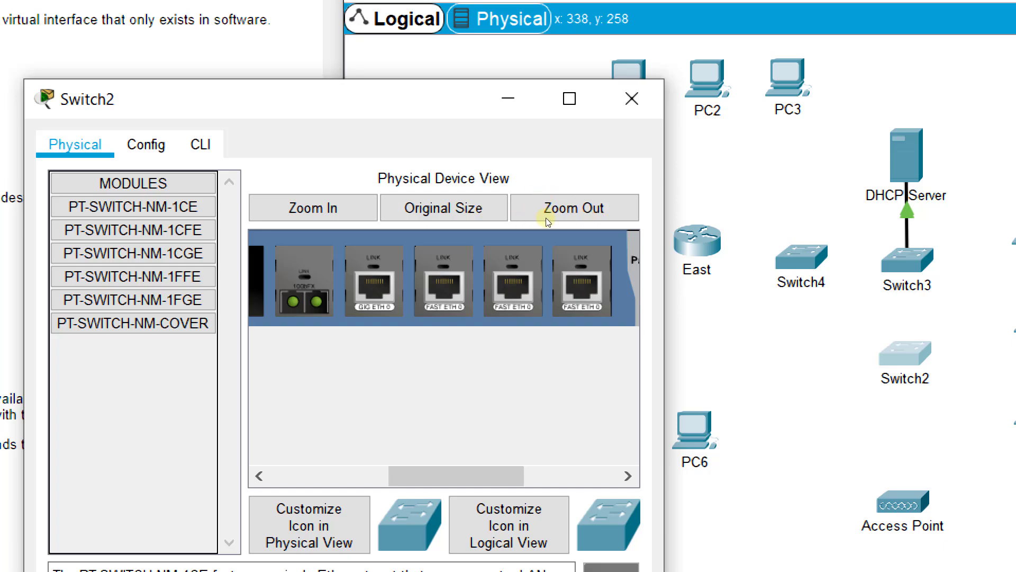
{"action": "mouse_move", "coordinate": [590, 306]}
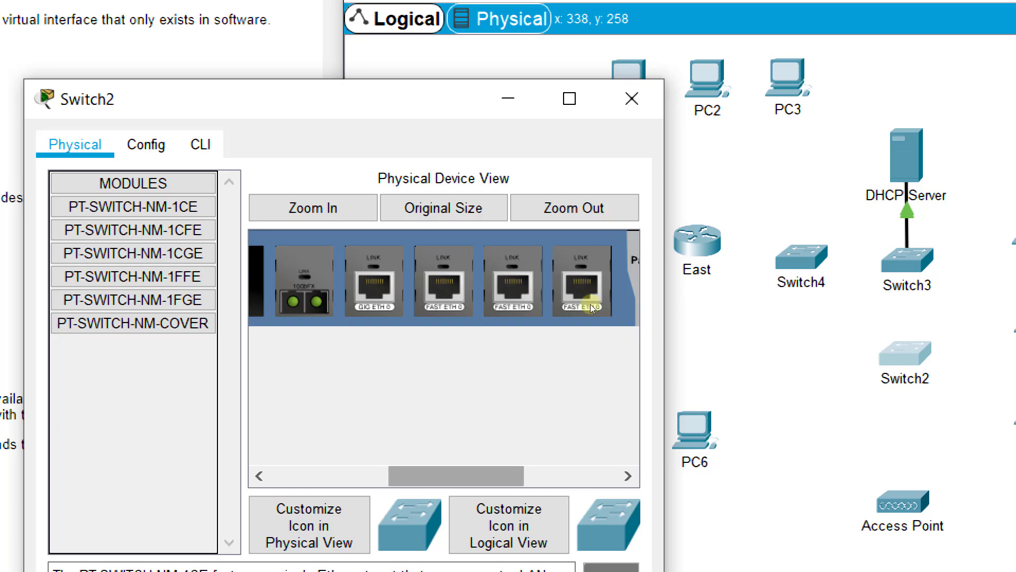
{"action": "left_click", "coordinate": [573, 207]}
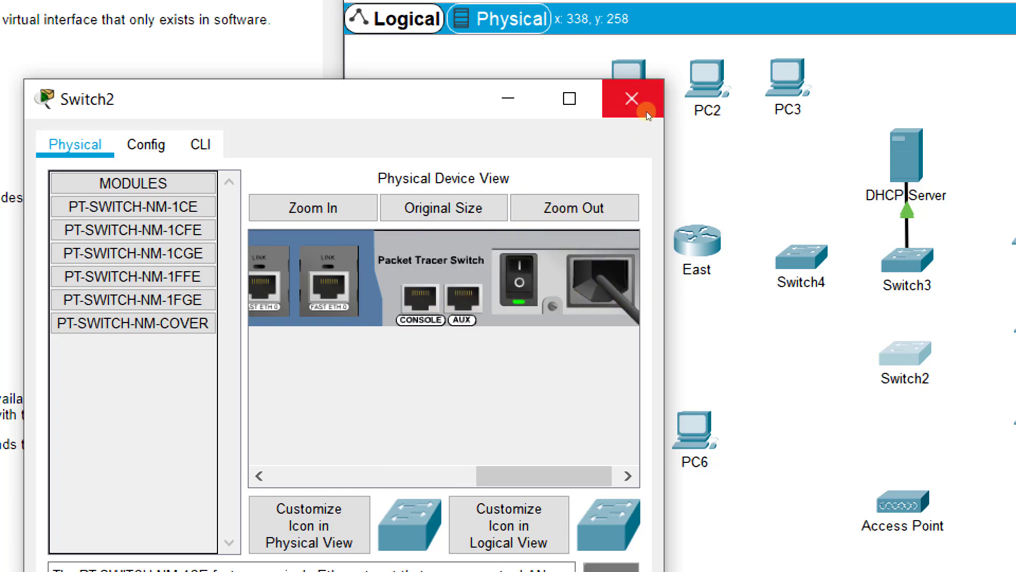
{"action": "left_click", "coordinate": [631, 99]}
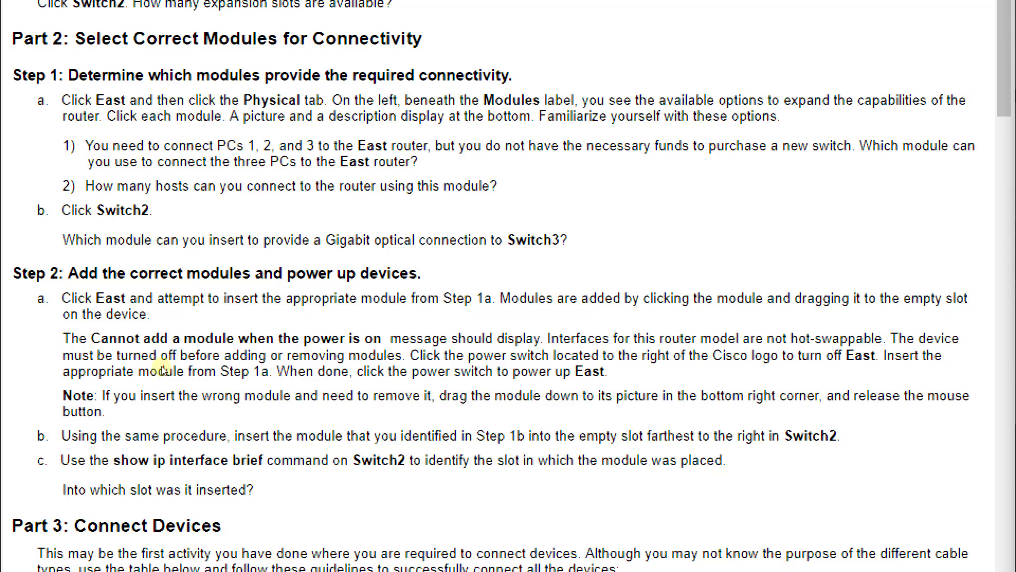
Scroll the instructions to Part 2 Step 2's module insertion and power-off steps
{"action": "scroll", "scroll_direction": "down", "scroll_amount": 3}
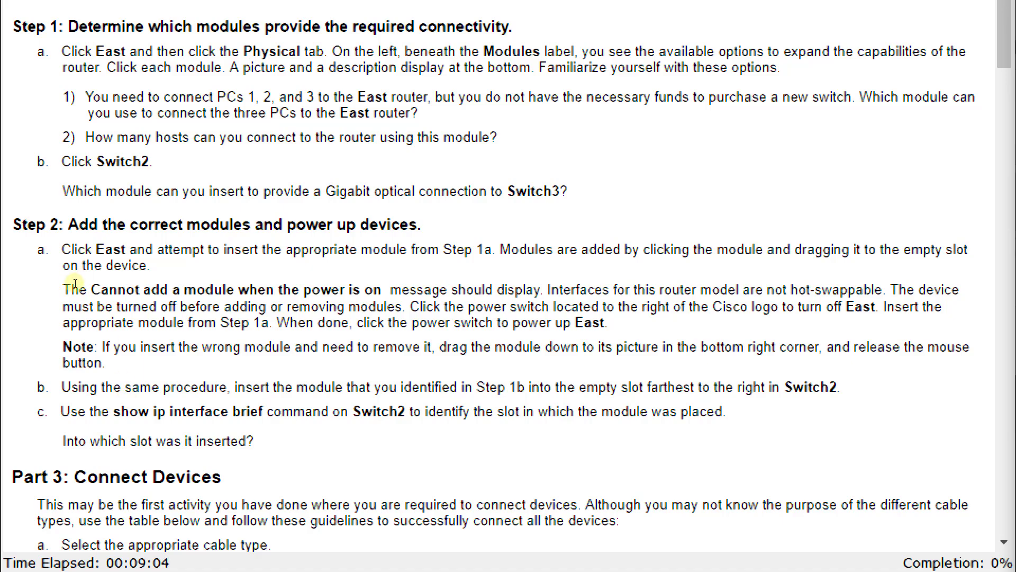
{"action": "mouse_move", "coordinate": [160, 299]}
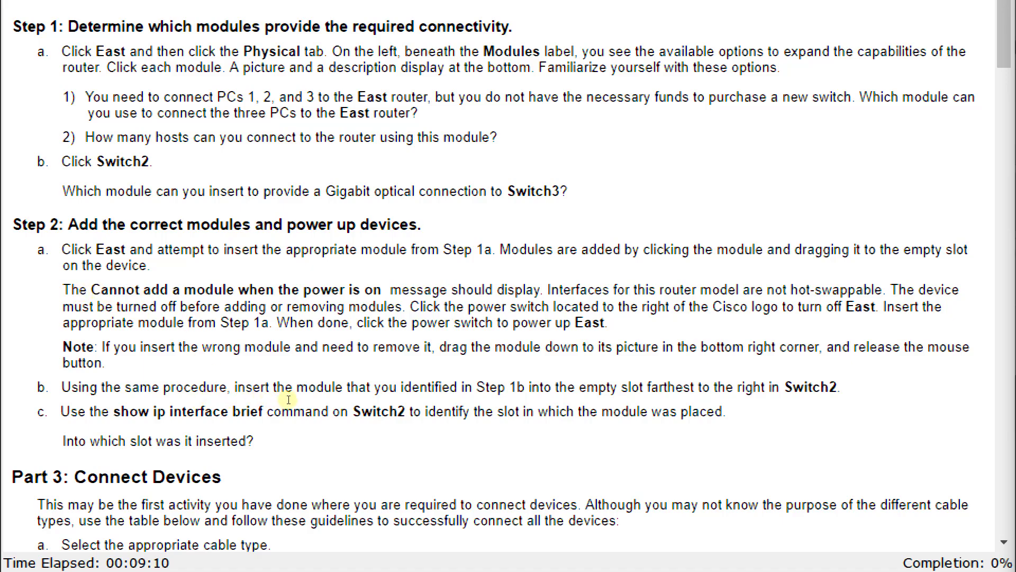
{"action": "mouse_move", "coordinate": [214, 423]}
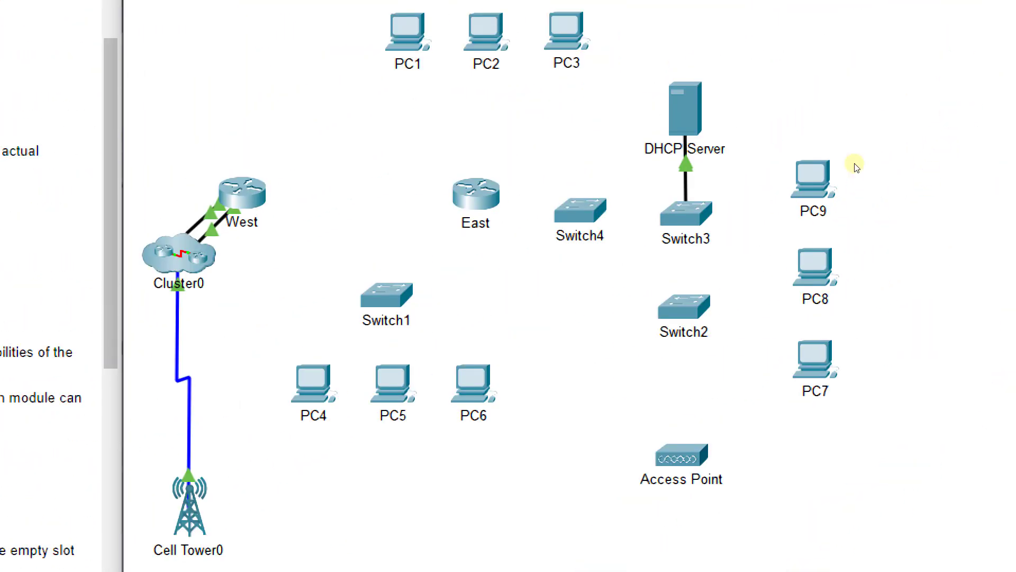
Read East's module descriptions for HWIC-2T, HWIC-4ESW and HWIC-8A
{"action": "double_click", "coordinate": [476, 192]}
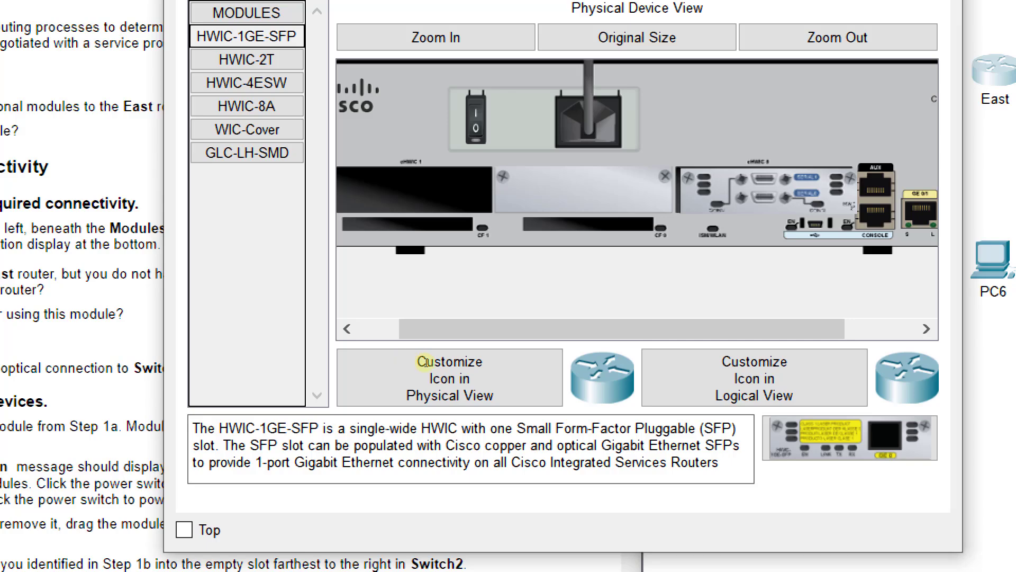
{"action": "mouse_move", "coordinate": [525, 361]}
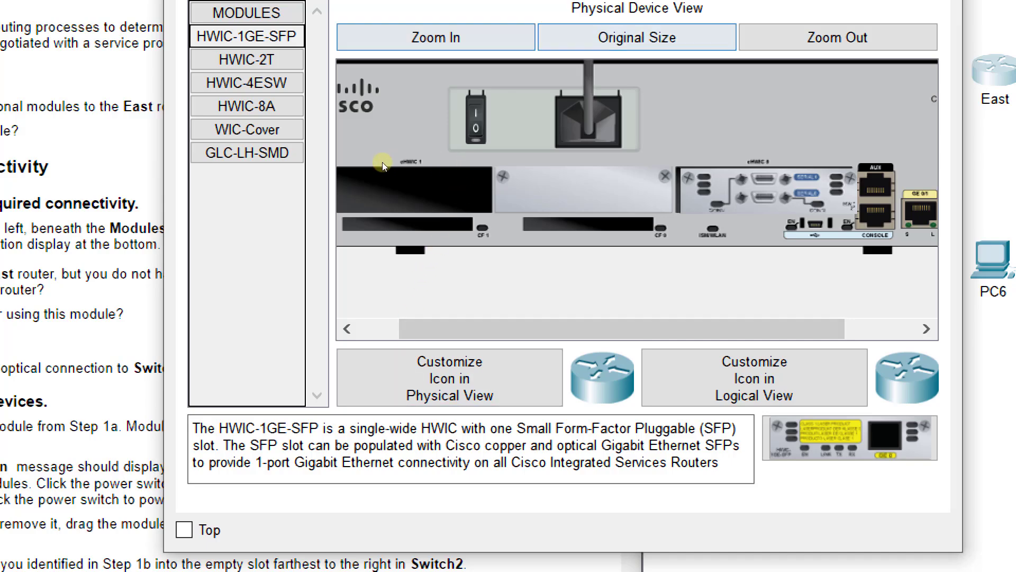
{"action": "left_click", "coordinate": [253, 59]}
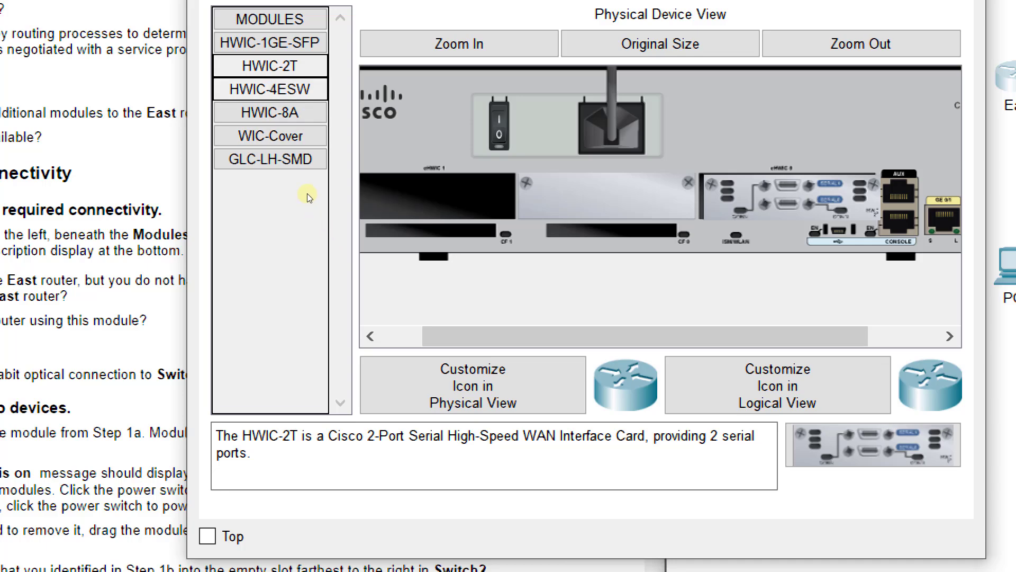
{"action": "left_click", "coordinate": [270, 89]}
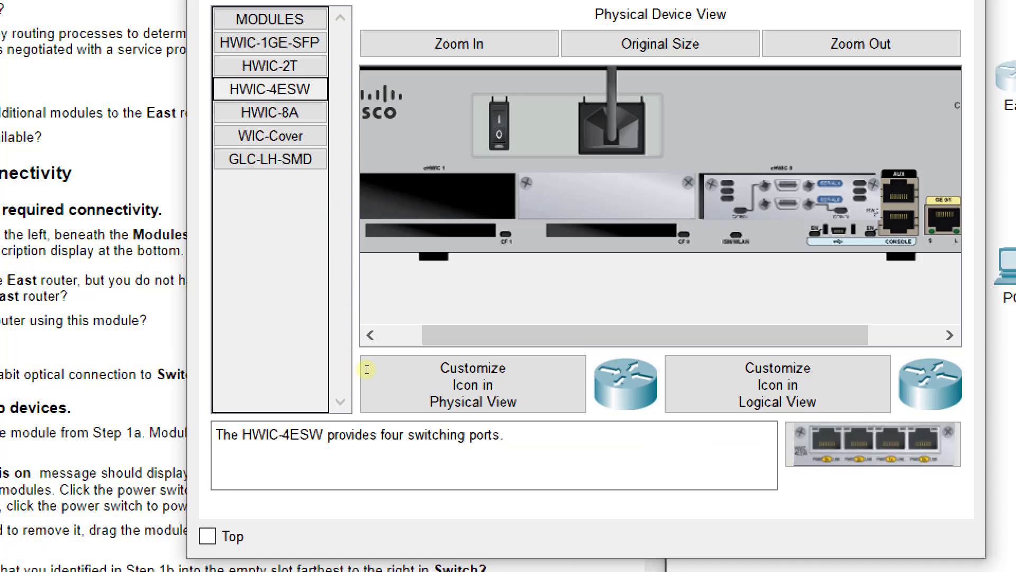
{"action": "mouse_move", "coordinate": [393, 369]}
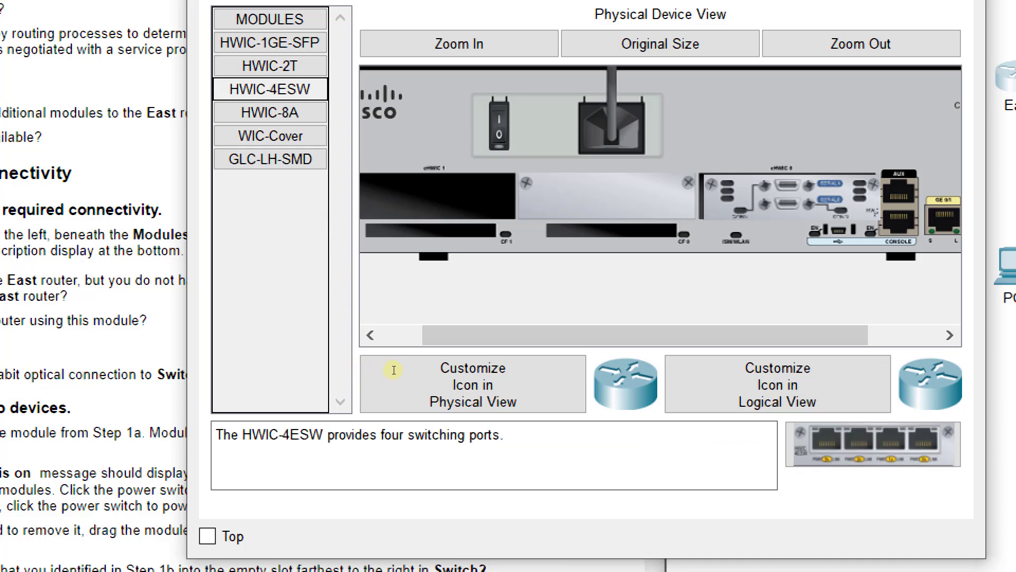
{"action": "left_click", "coordinate": [270, 112]}
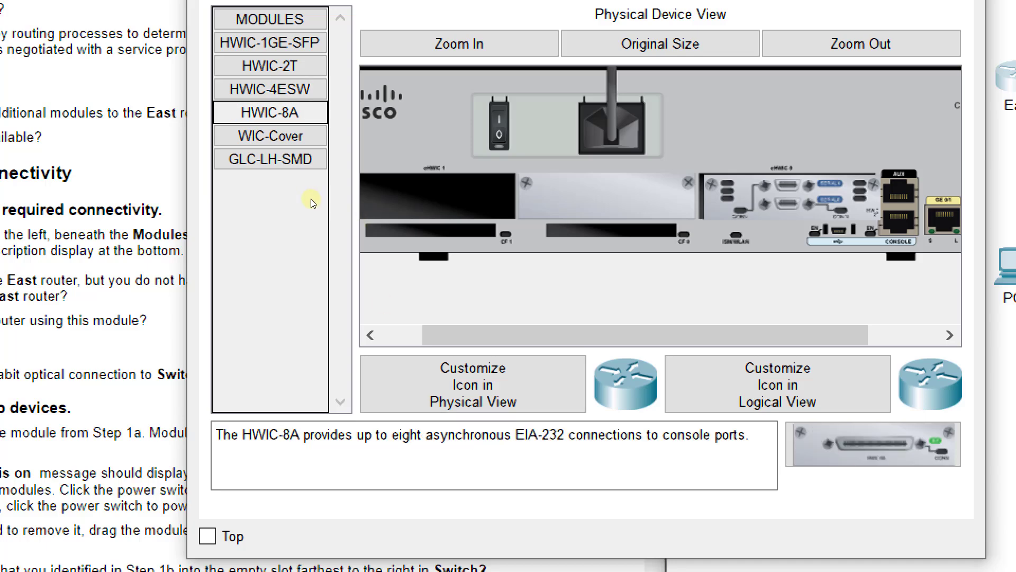
{"action": "mouse_move", "coordinate": [319, 217]}
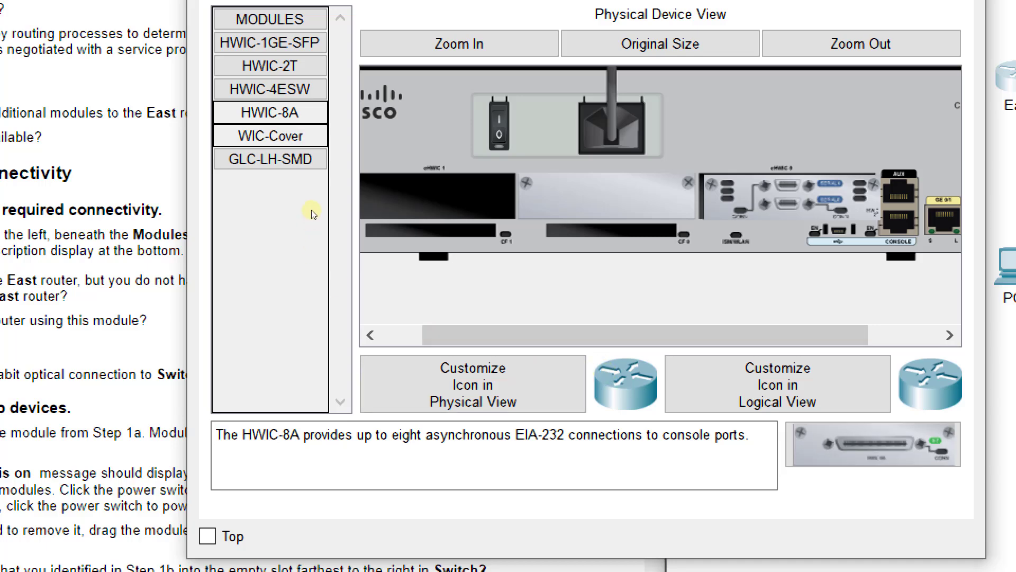
Read the WIC-Cover and GLC-LH-SMD descriptions, then revisit HWIC-2T and another module
{"action": "left_click", "coordinate": [270, 135]}
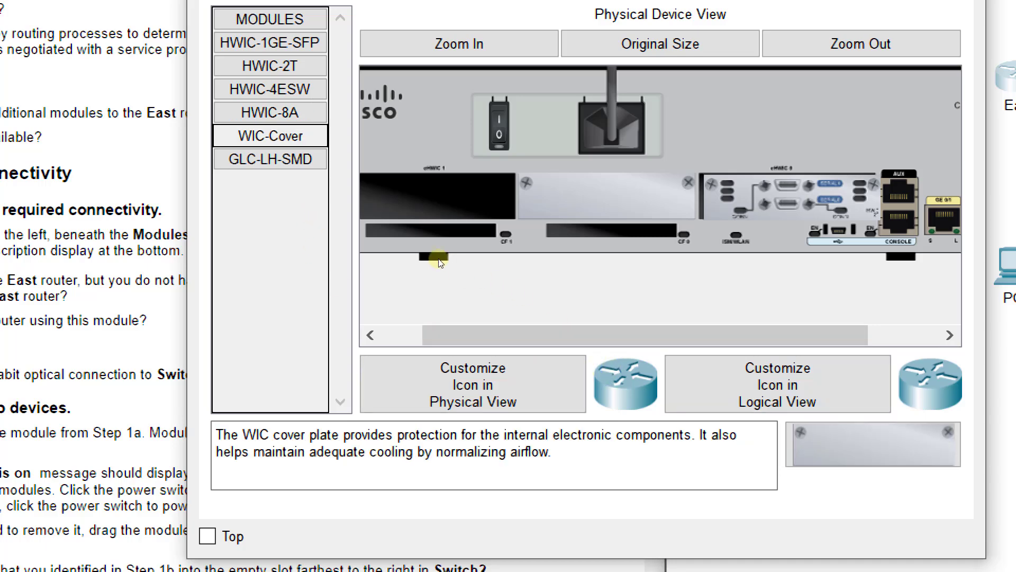
{"action": "left_click", "coordinate": [270, 159]}
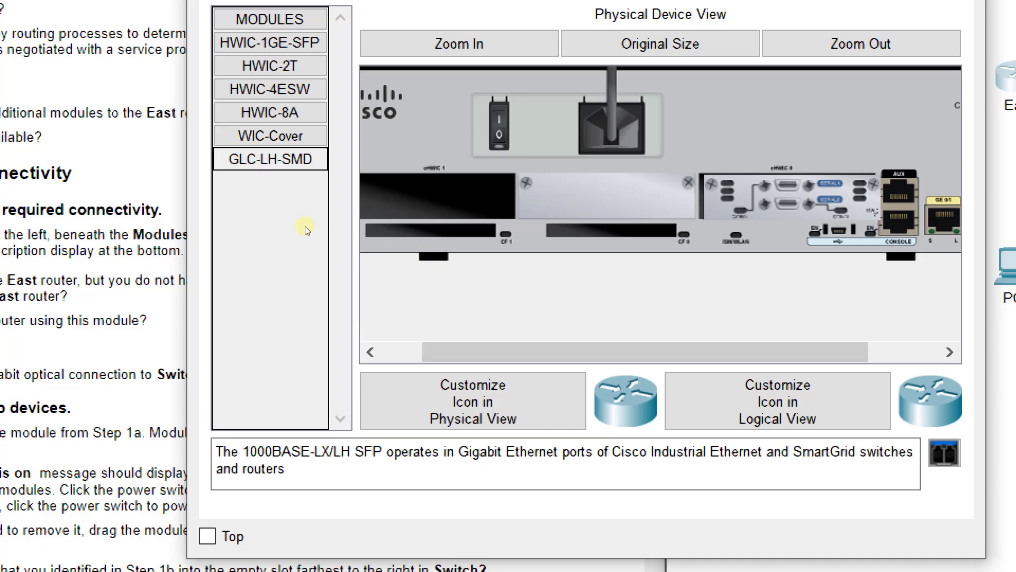
{"action": "mouse_move", "coordinate": [525, 375]}
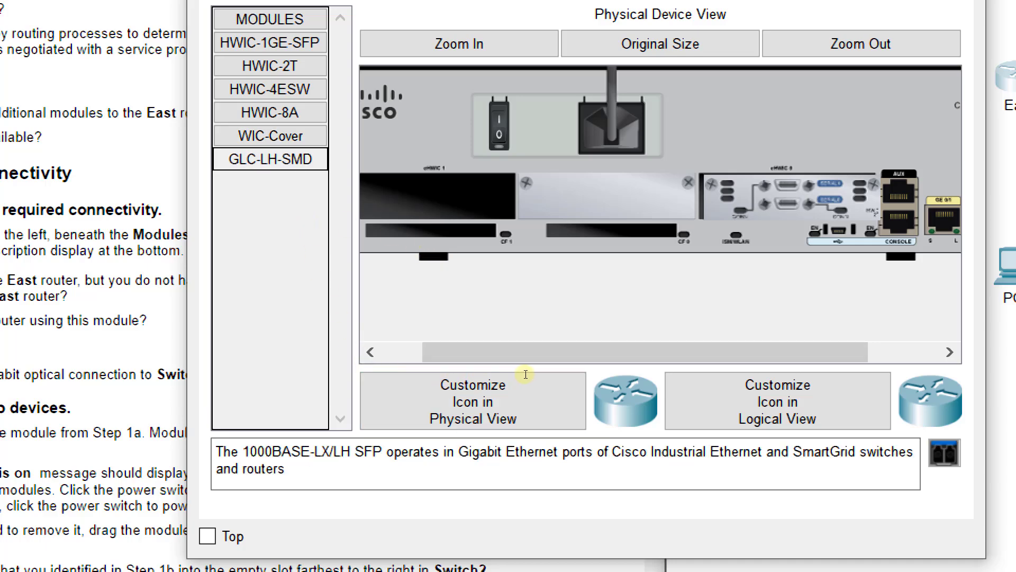
{"action": "mouse_move", "coordinate": [576, 370]}
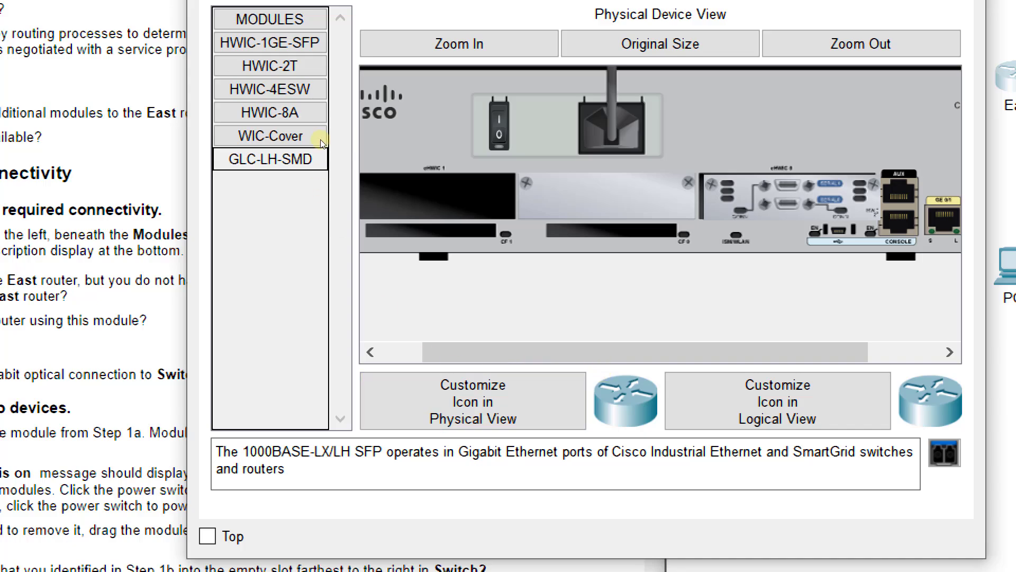
{"action": "left_click", "coordinate": [269, 123]}
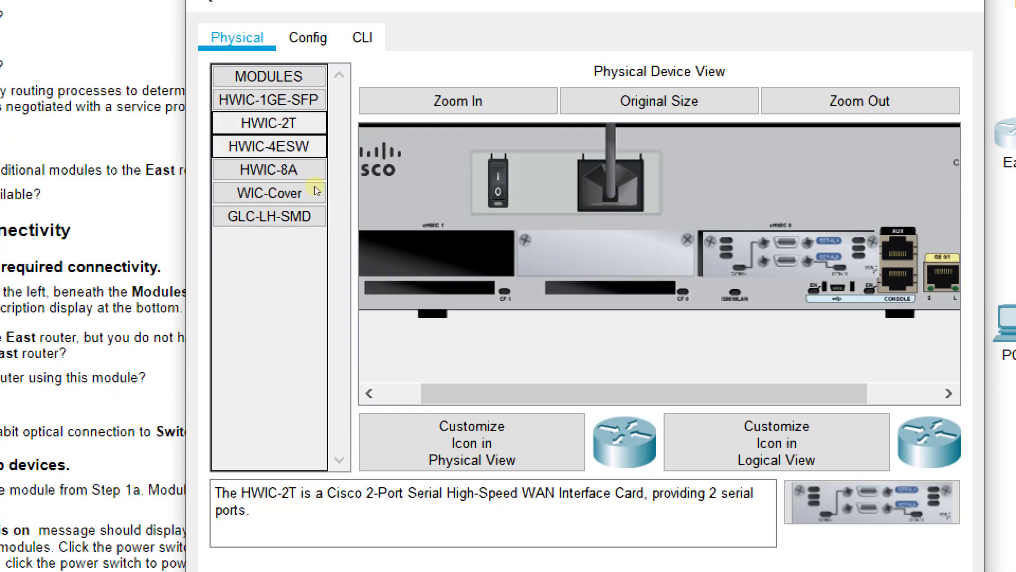
{"action": "left_click", "coordinate": [268, 145]}
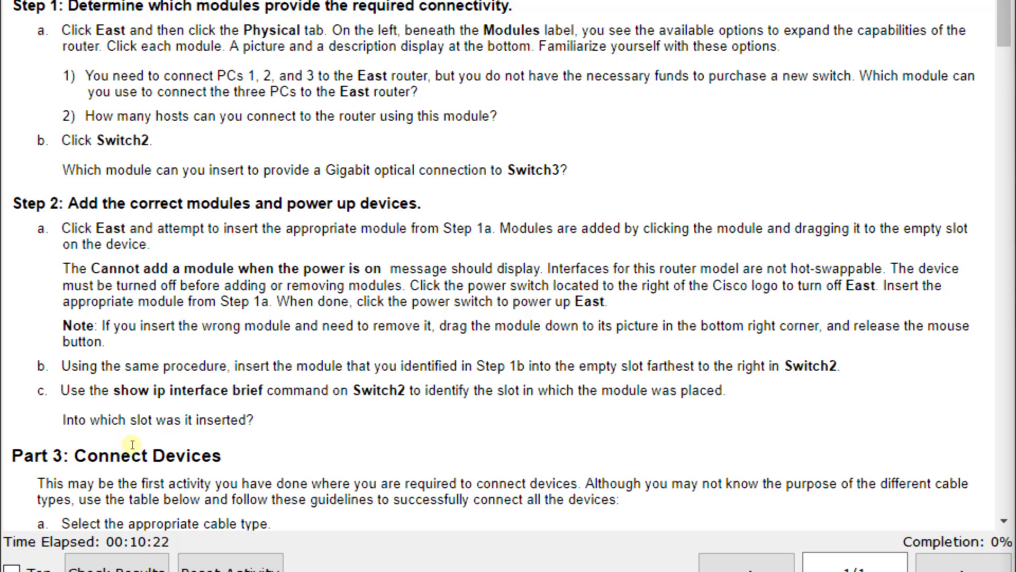
{"action": "mouse_move", "coordinate": [249, 442]}
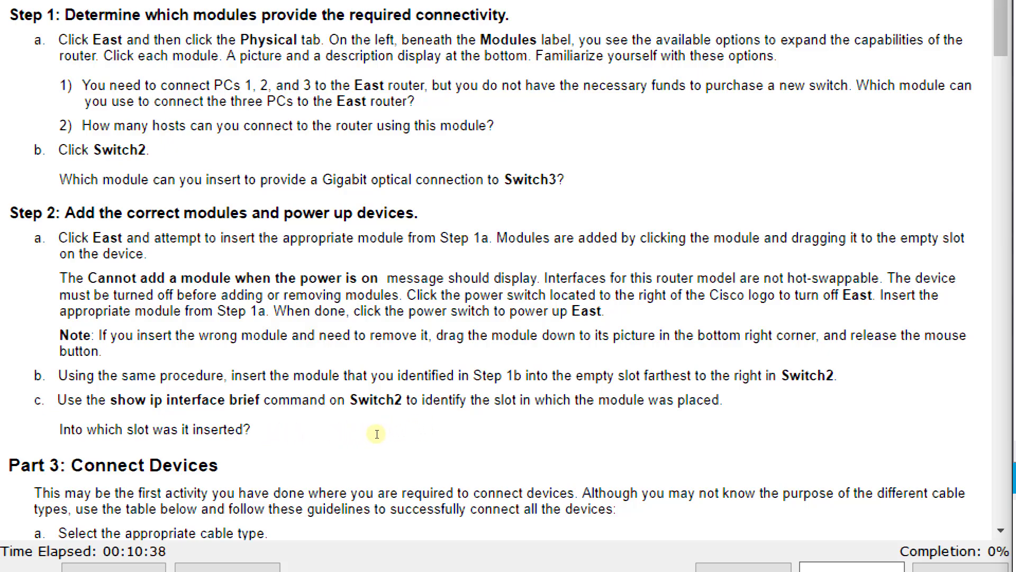
{"action": "mouse_move", "coordinate": [363, 429]}
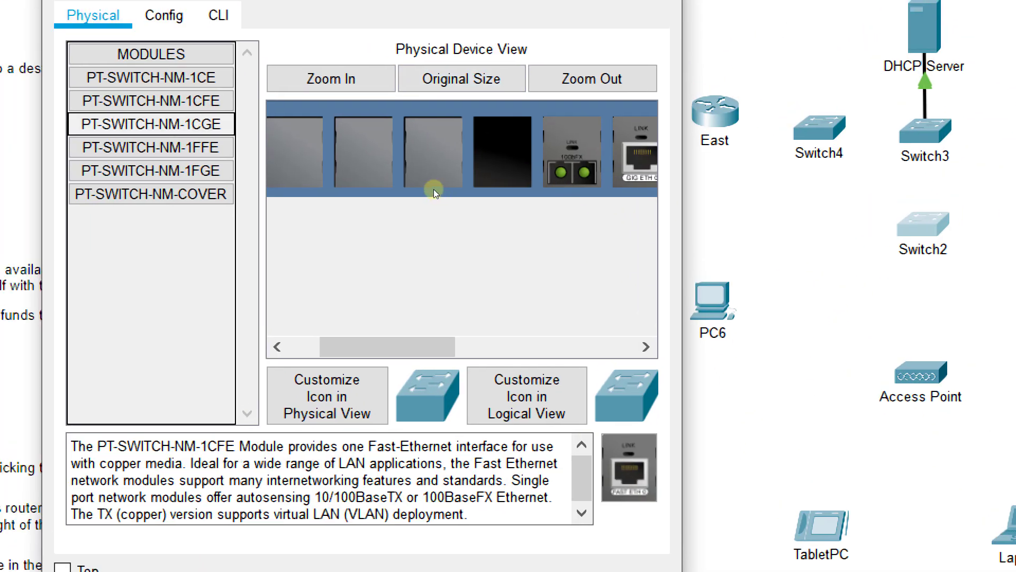
View the PT-SWITCH-NM-1FGE description and drag it into Switch2's empty slot
{"action": "left_click", "coordinate": [151, 171]}
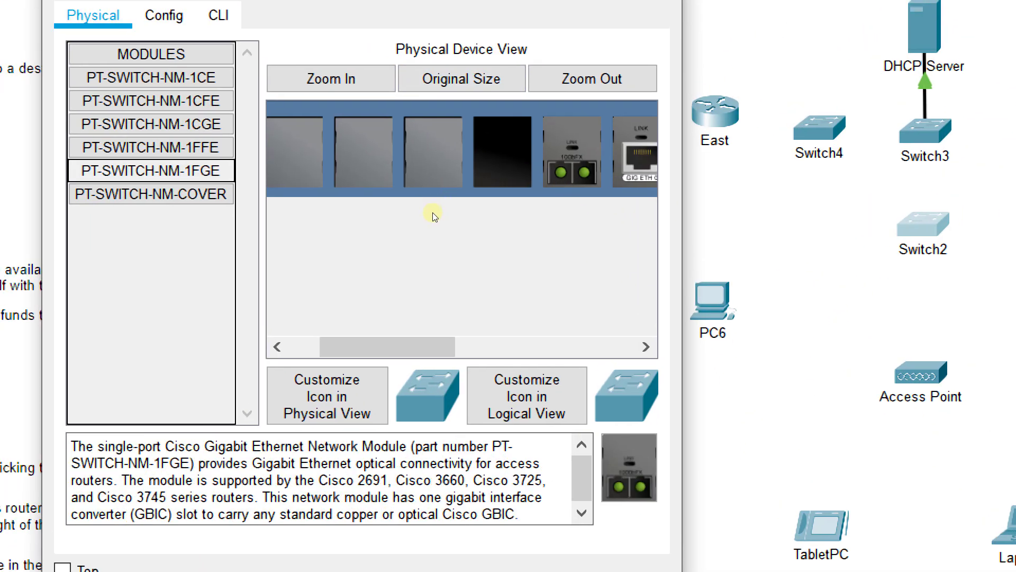
{"action": "mouse_move", "coordinate": [494, 353]}
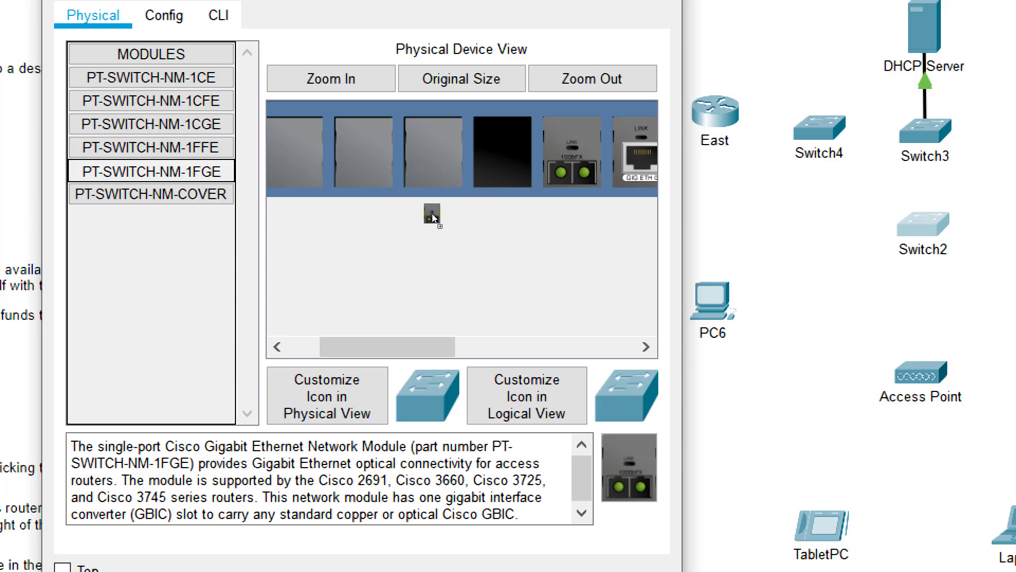
{"action": "left_click_drag", "start_coordinate": [431, 215], "coordinate": [502, 149]}
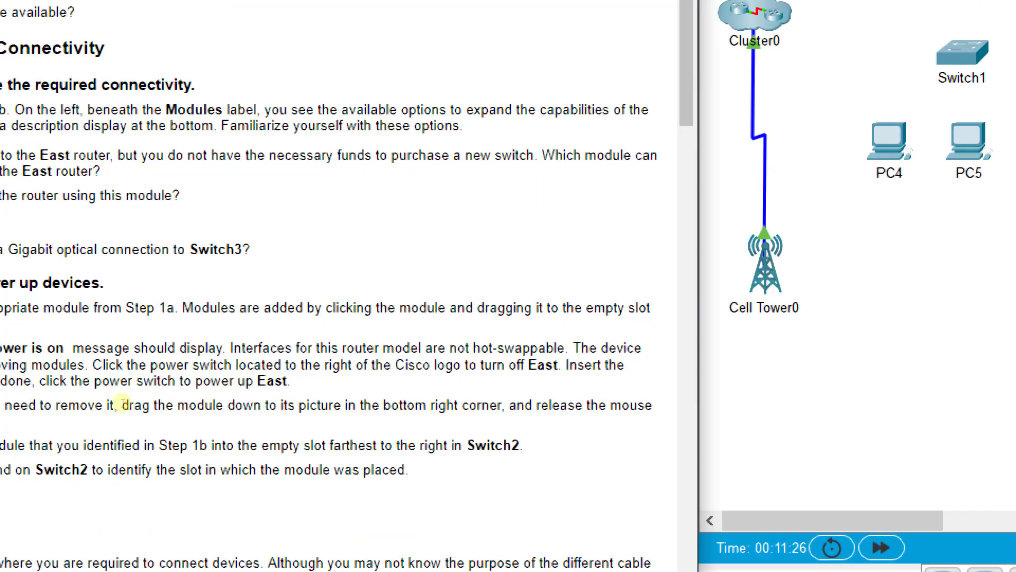
Scroll the instructions down to Part 3's device connection table of interfaces and cable types
{"action": "scroll", "scroll_direction": "down", "scroll_amount": 3}
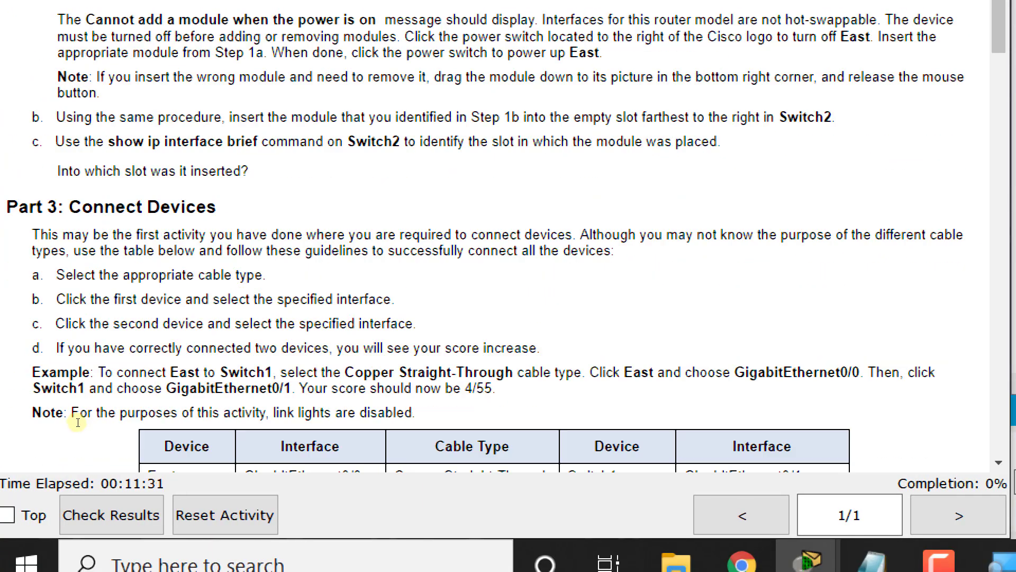
{"action": "scroll", "scroll_direction": "down", "scroll_amount": 3}
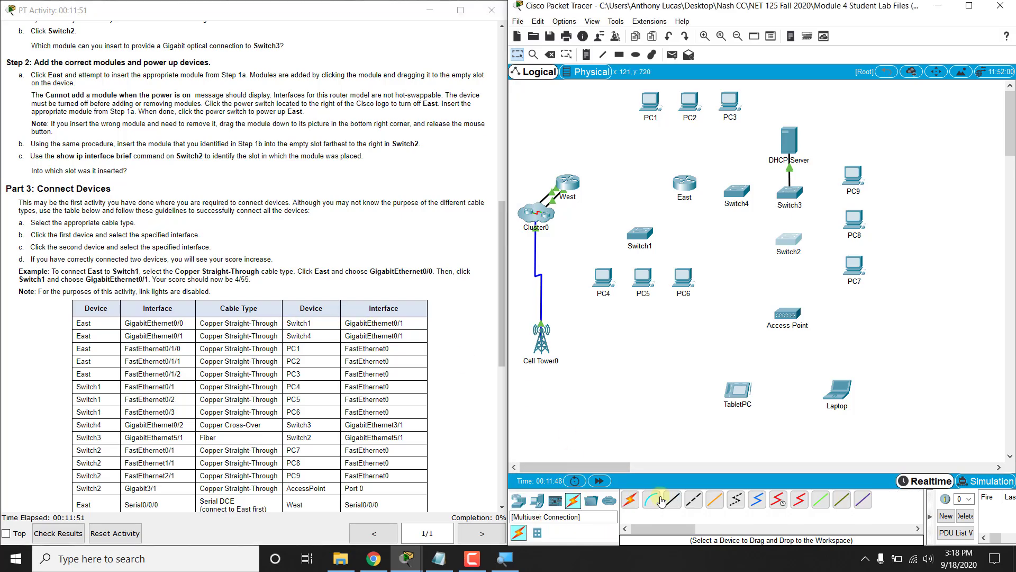
Run straight-through copper from East Gig0/0 to Switch1 and Gig0/1 to Switch4
{"action": "left_click", "coordinate": [671, 498]}
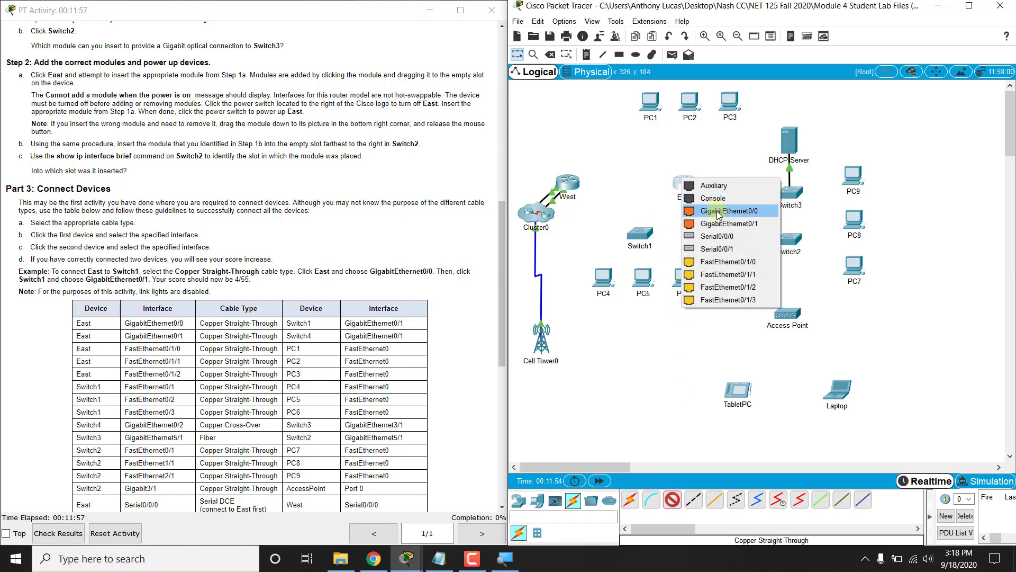
{"action": "left_click", "coordinate": [728, 210]}
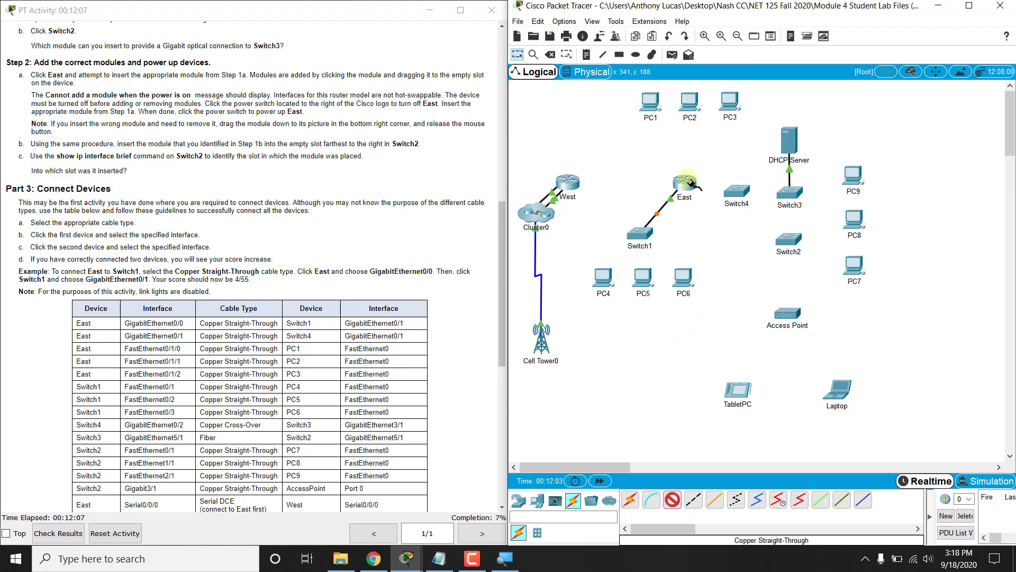
{"action": "left_click", "coordinate": [682, 191]}
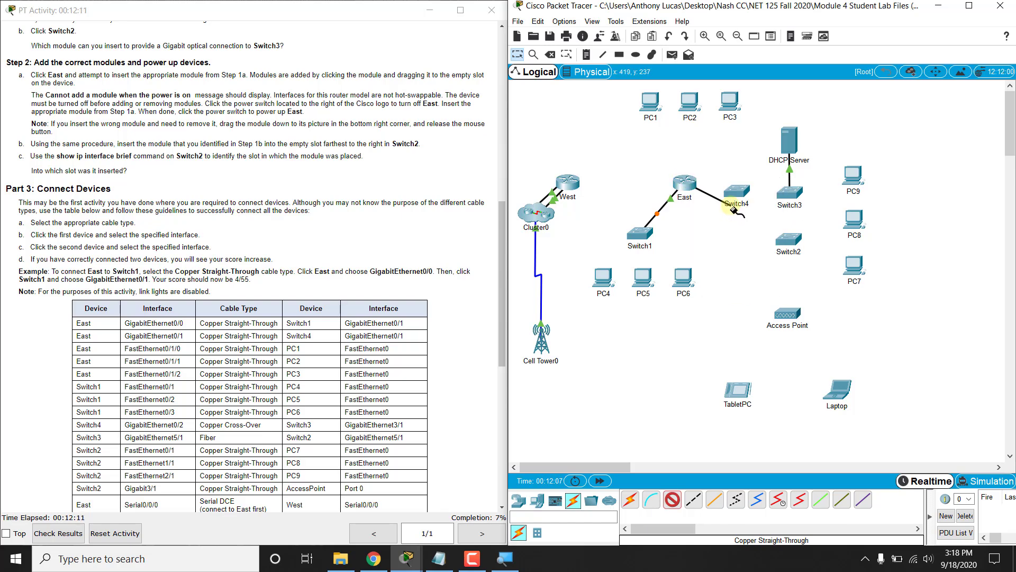
{"action": "left_click", "coordinate": [735, 192]}
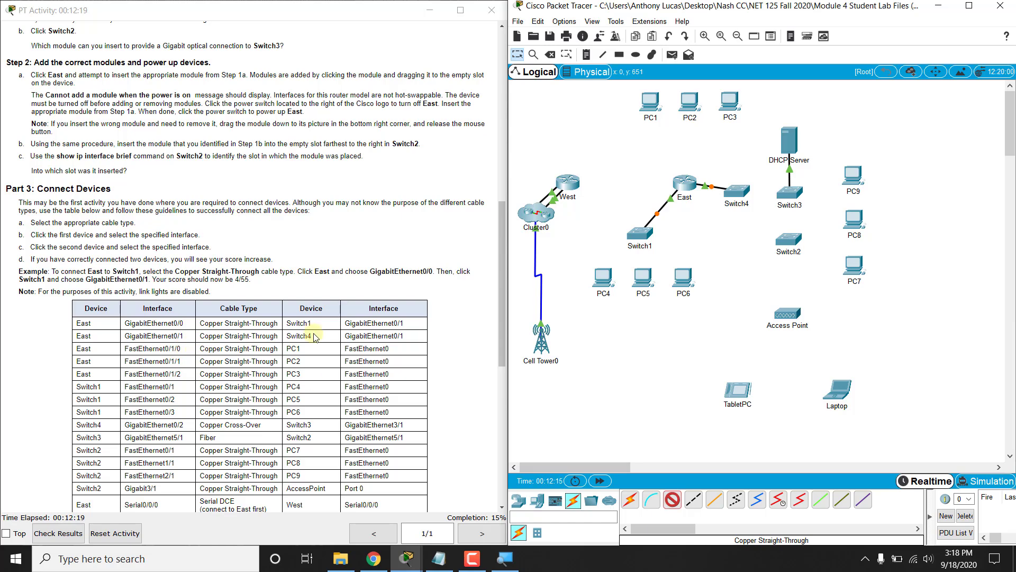
Connect East FastEthernet0/1/0–0/1/2 to PC1, PC2 and PC3 with straight-through copper
{"action": "left_click", "coordinate": [679, 183]}
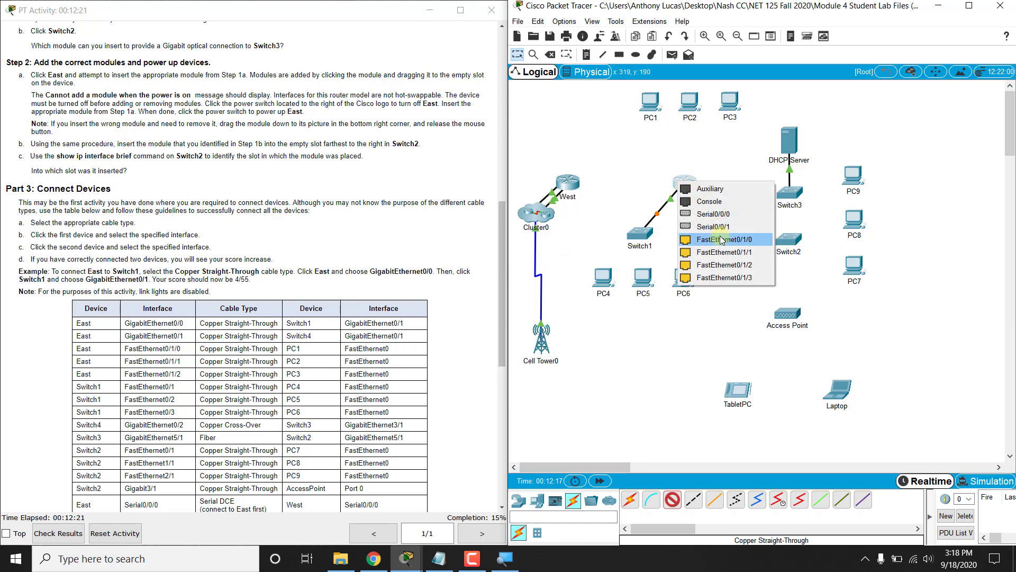
{"action": "left_click", "coordinate": [721, 239]}
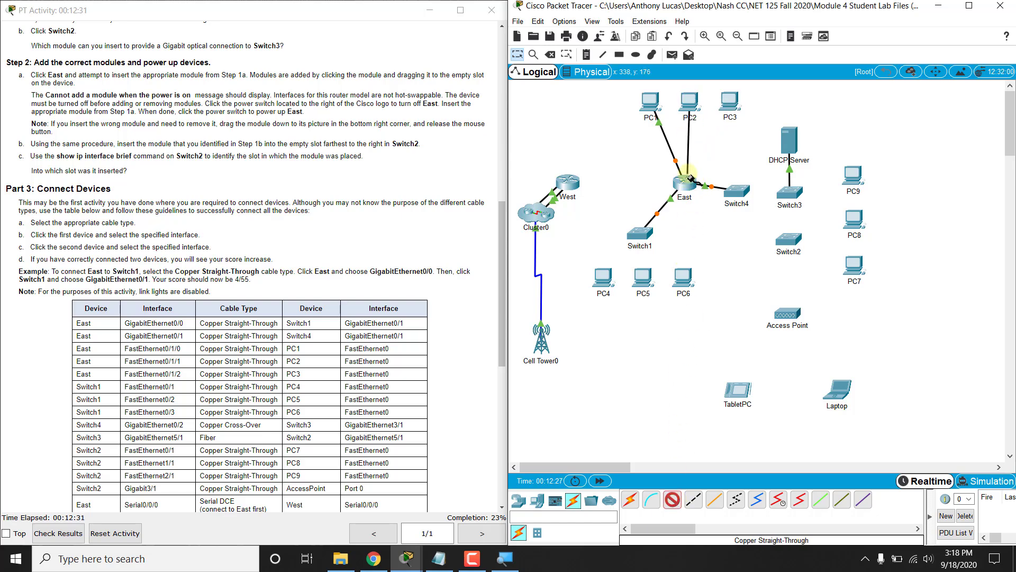
{"action": "left_click", "coordinate": [681, 180]}
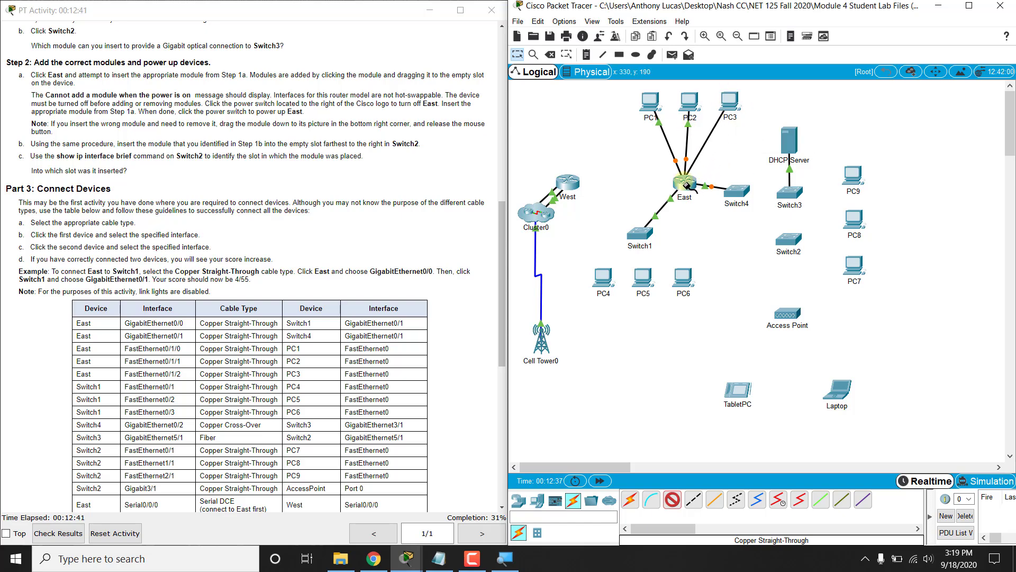
{"action": "left_click", "coordinate": [682, 178]}
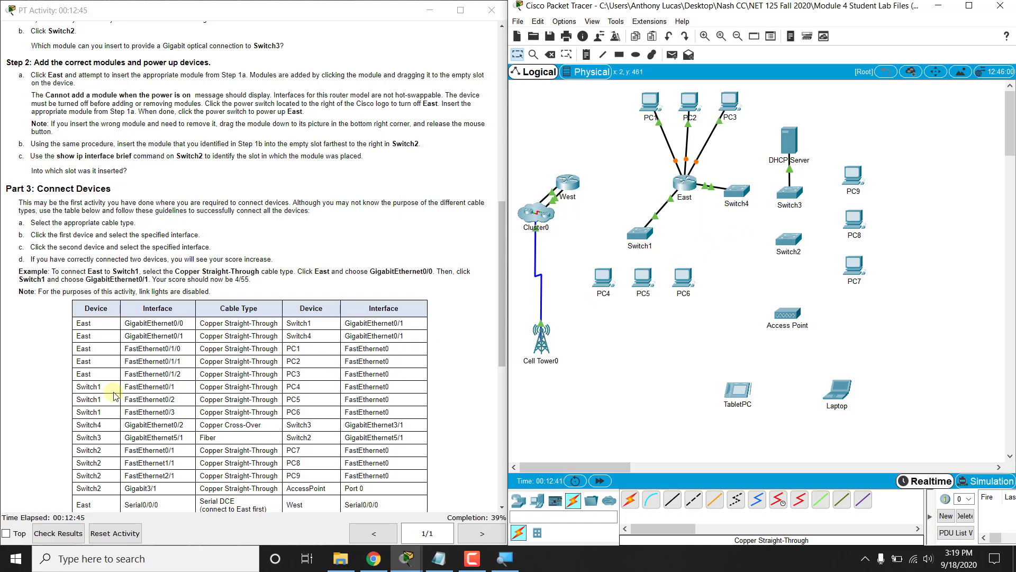
Connect Switch1 Fa0/1–0/3 to PC4, PC5 and PC6 with straight-through copper
{"action": "double_click", "coordinate": [167, 387]}
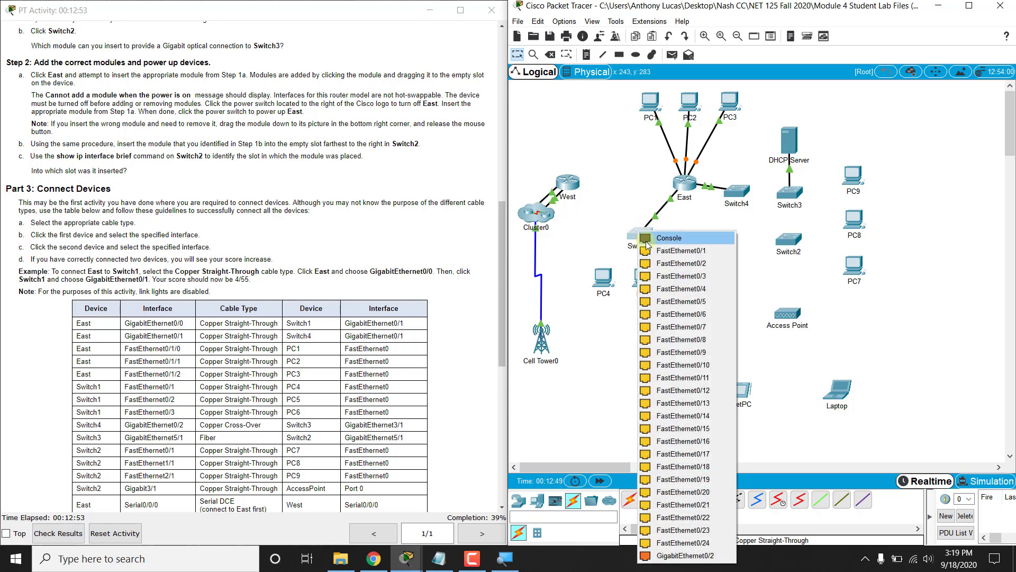
{"action": "mouse_move", "coordinate": [680, 251]}
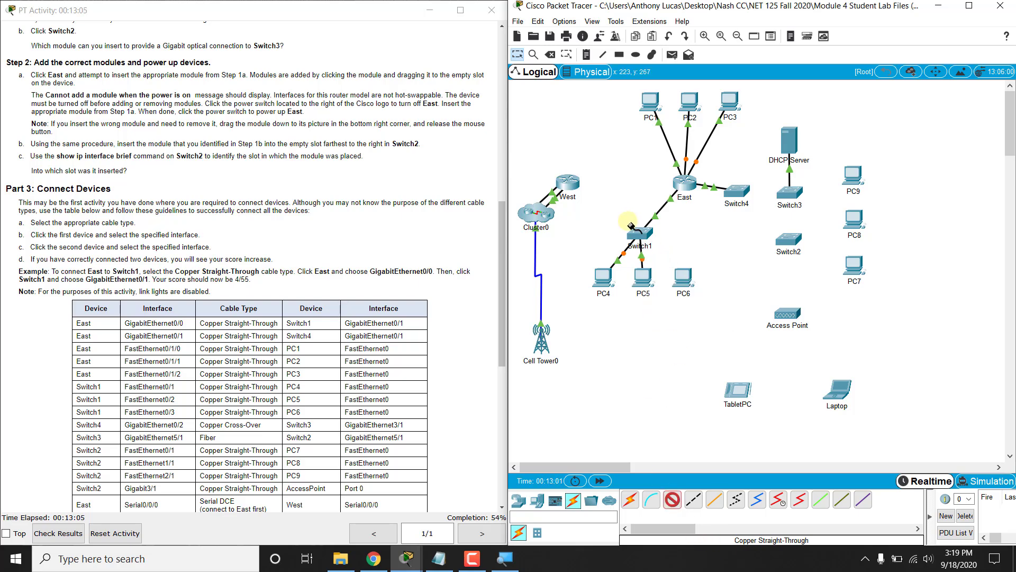
{"action": "left_click", "coordinate": [638, 230]}
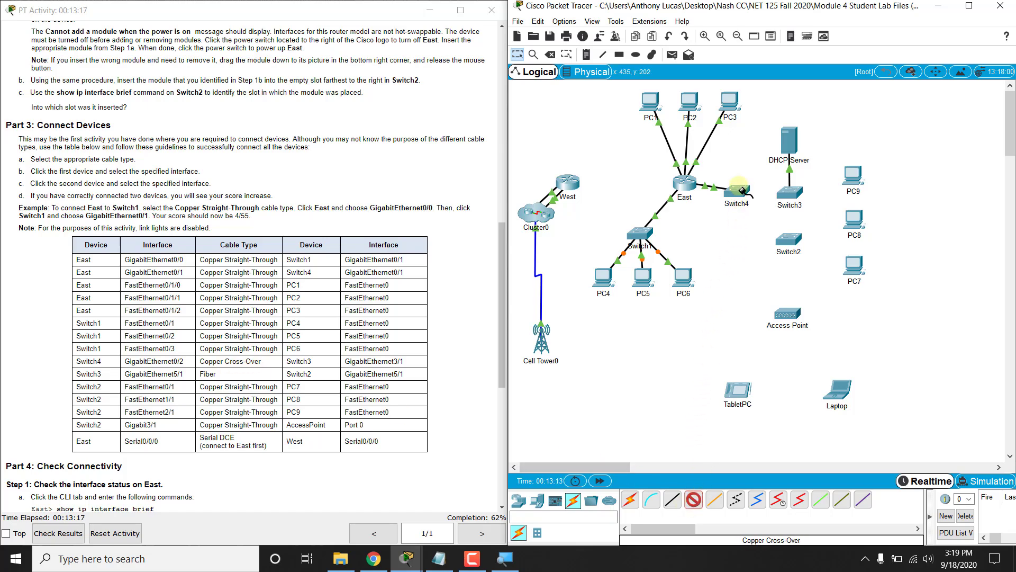
Join Switch4 Gig0/2 to Switch3 Gig3/1 with a copper cross-over cable, reaching 68%
{"action": "left_click", "coordinate": [737, 191]}
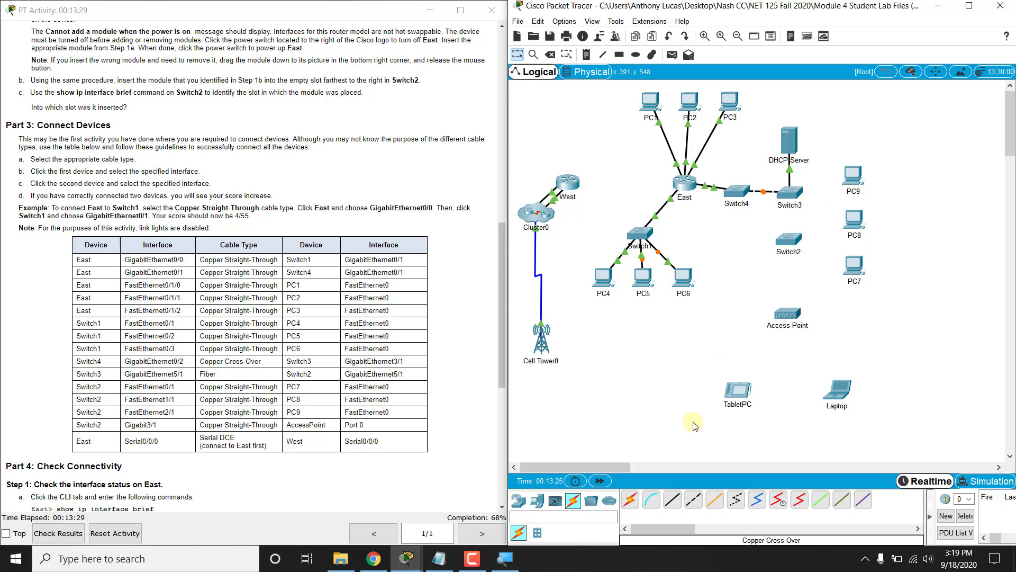
{"action": "left_click", "coordinate": [693, 498]}
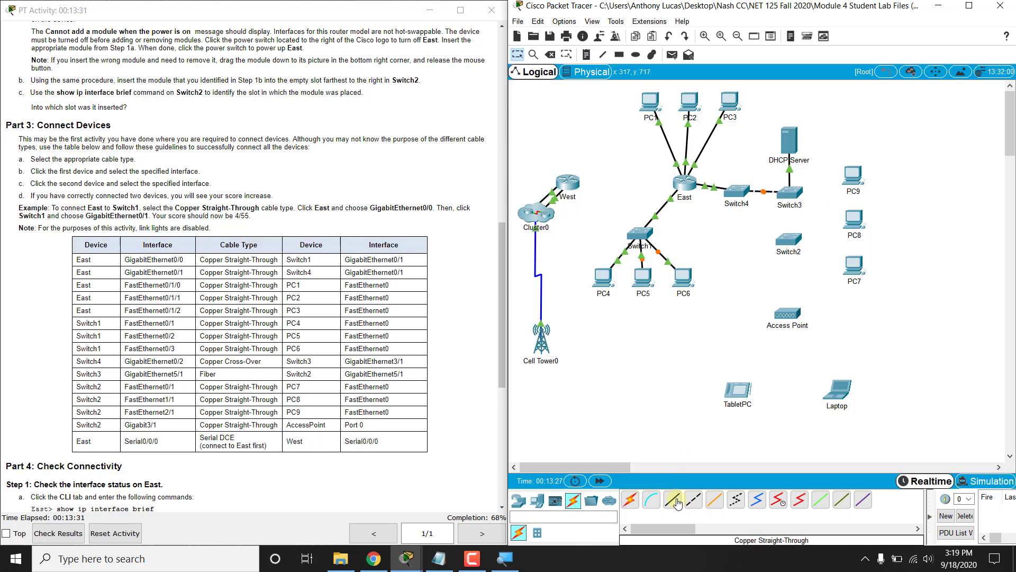
{"action": "left_click", "coordinate": [673, 499]}
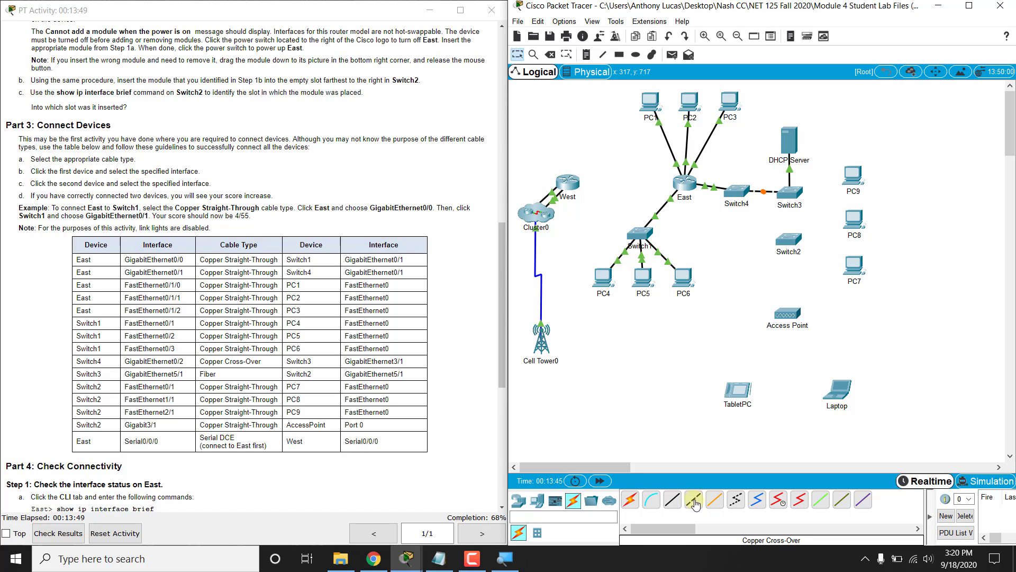
{"action": "left_click", "coordinate": [692, 499]}
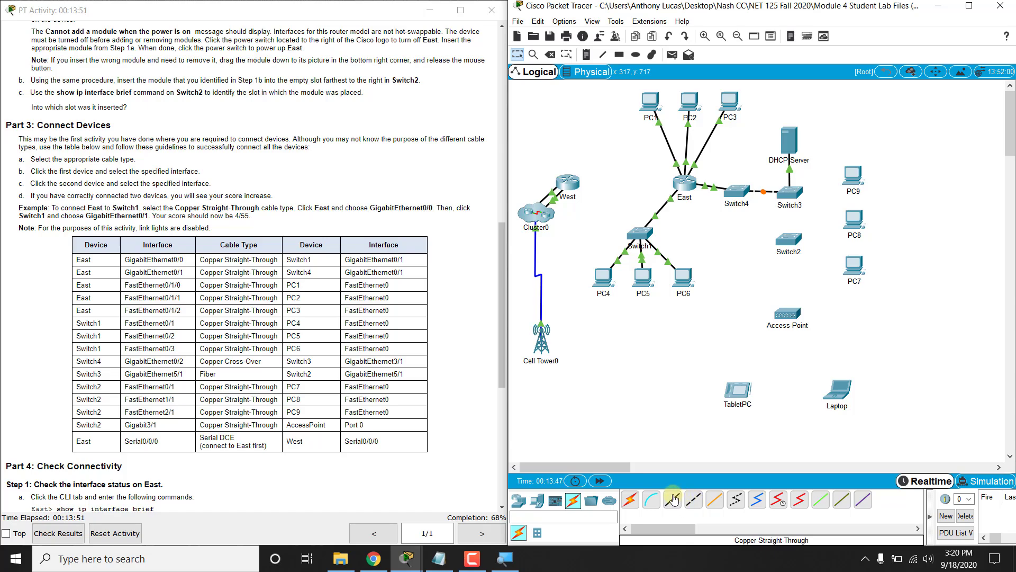
{"action": "left_click", "coordinate": [715, 499]}
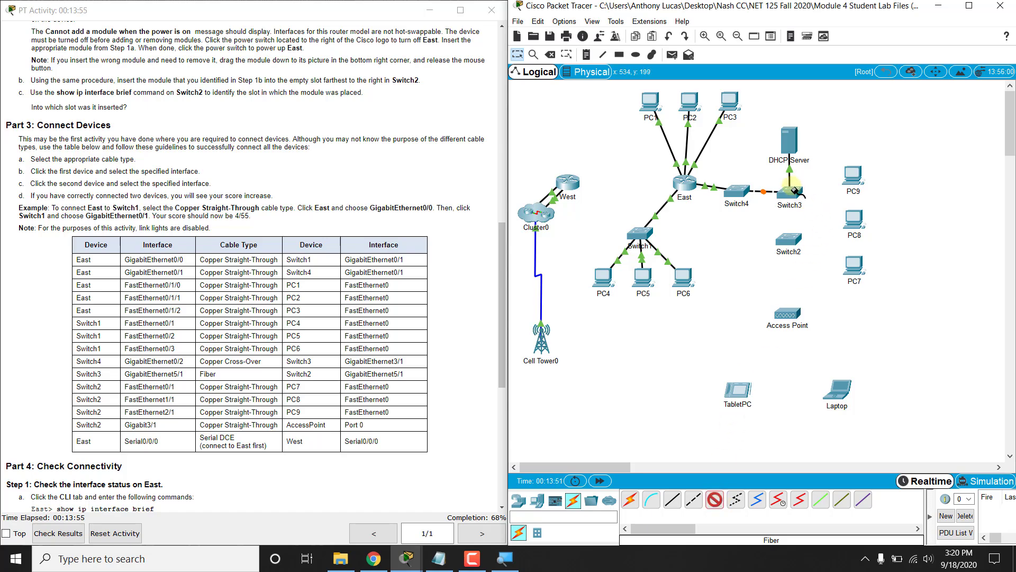
Run fiber from Switch3 Gig5/1 to Switch2 Gig5/1
{"action": "left_click", "coordinate": [788, 192]}
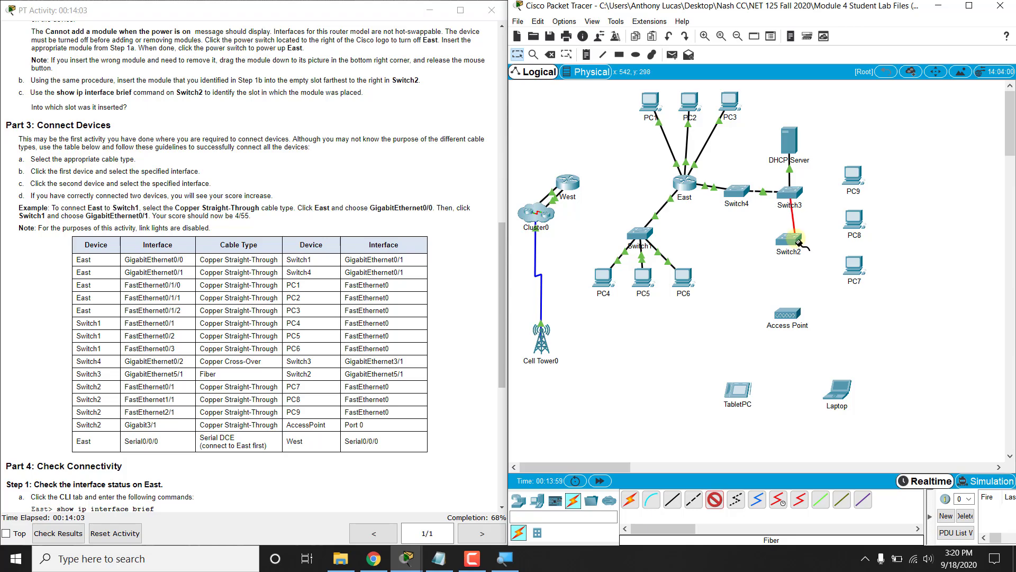
{"action": "left_click", "coordinate": [789, 237]}
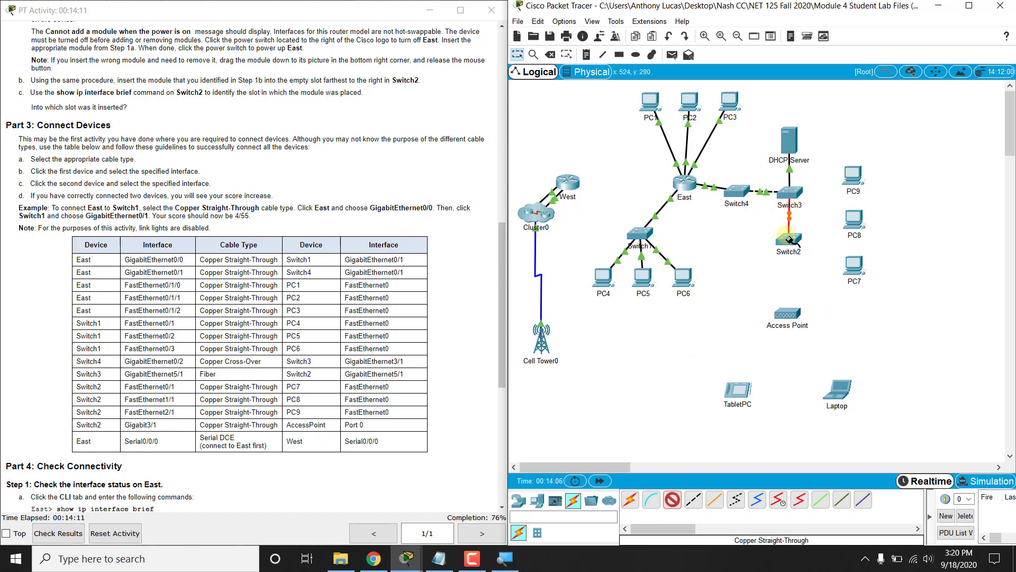
Connect Switch2 Fa0/1, Fa1/1, Fa2/1 and Gig3/1 to PC7, PC8, PC9 and the Access Point
{"action": "left_click", "coordinate": [788, 235]}
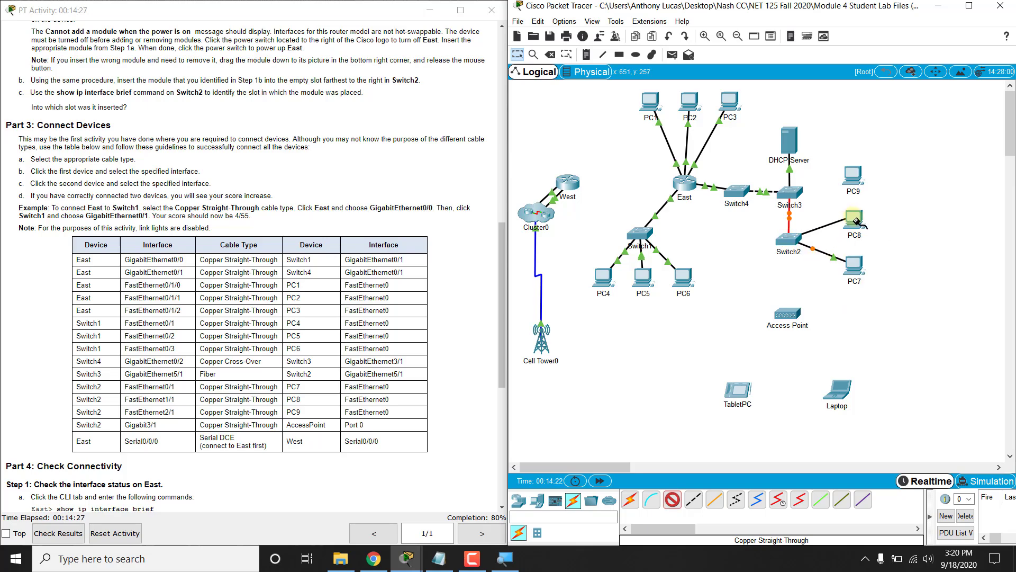
{"action": "left_click", "coordinate": [692, 499]}
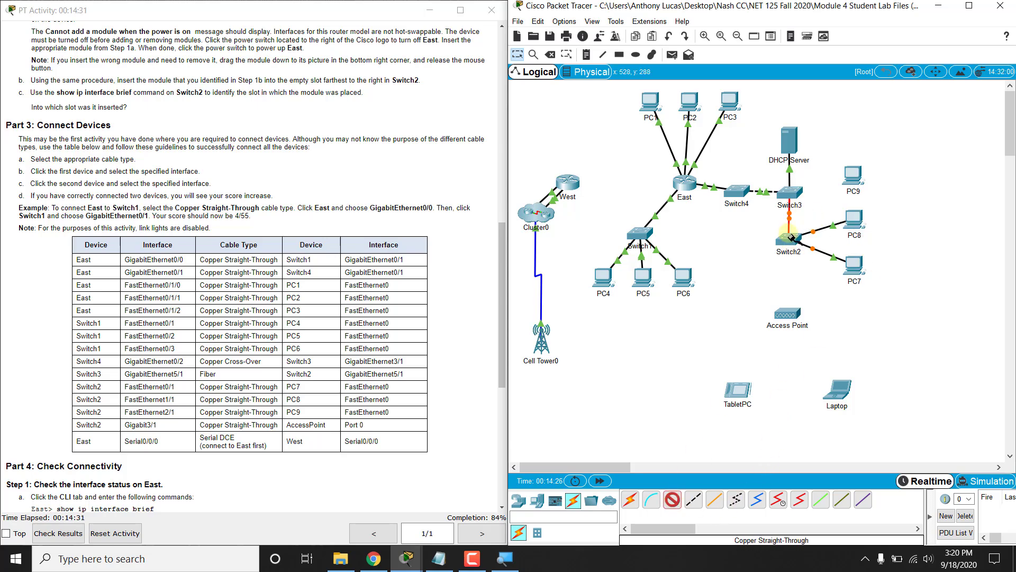
{"action": "left_click", "coordinate": [787, 241]}
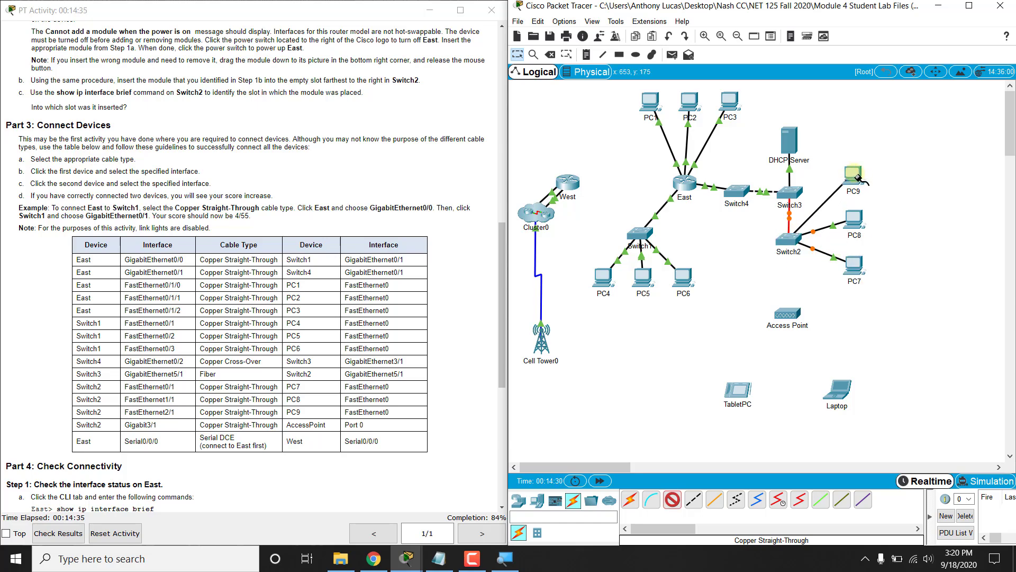
{"action": "left_click", "coordinate": [854, 173]}
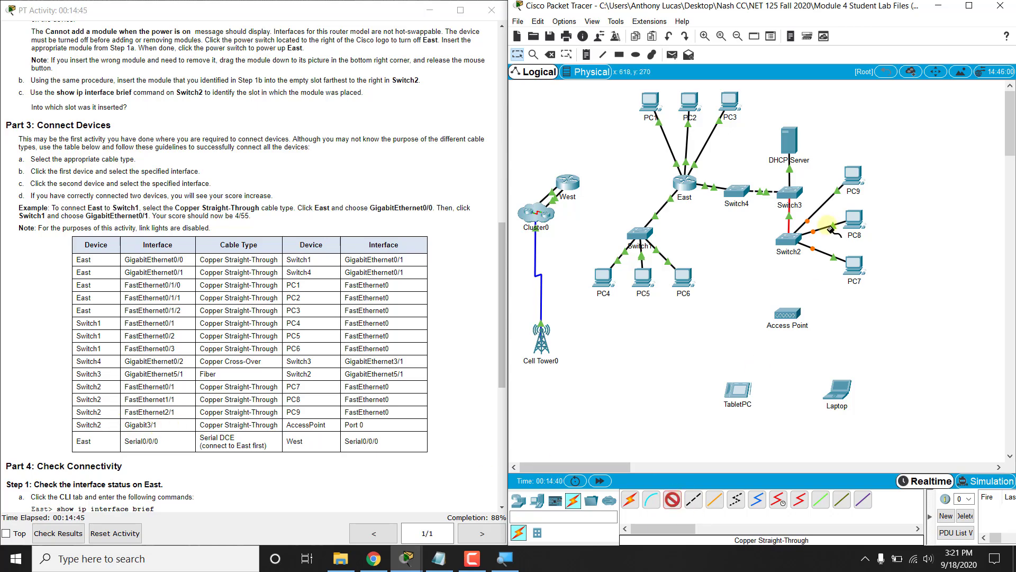
{"action": "left_click", "coordinate": [788, 228]}
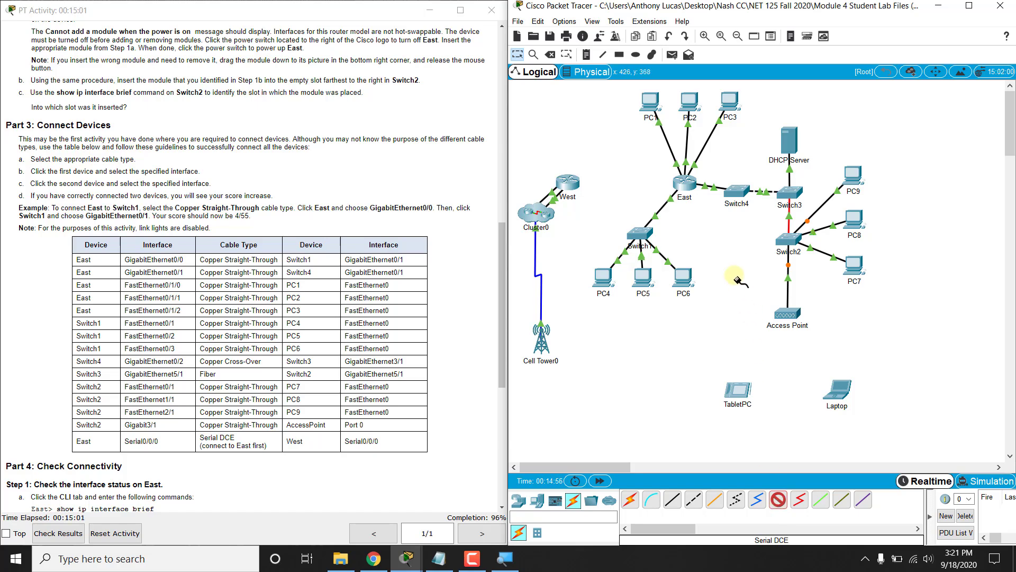
{"action": "mouse_move", "coordinate": [745, 220]}
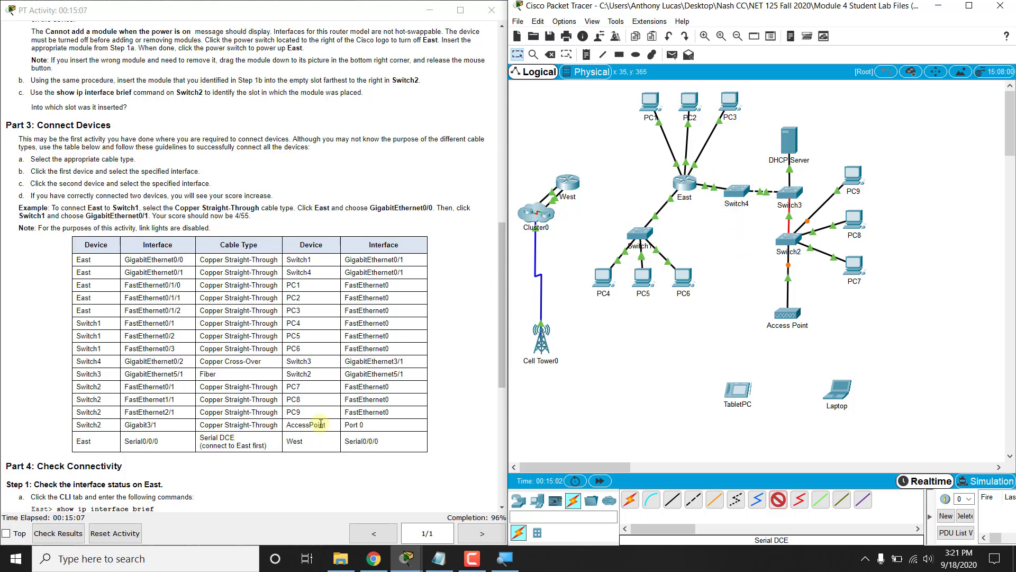
Run a Serial DCE cable from East Serial0/0/0 to West Serial0/0/0, reaching 100%
{"action": "left_click", "coordinate": [679, 180]}
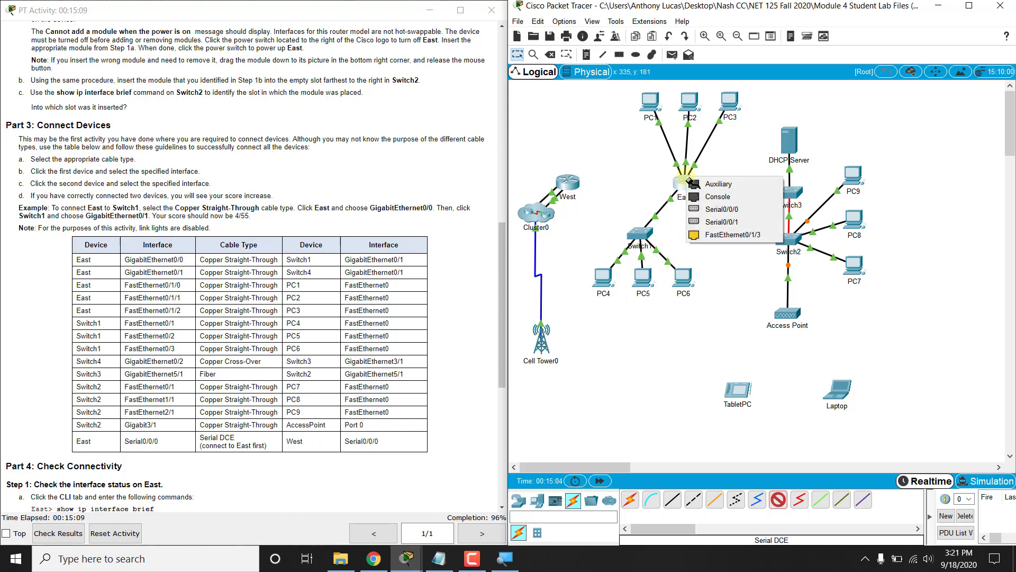
{"action": "mouse_move", "coordinate": [721, 208]}
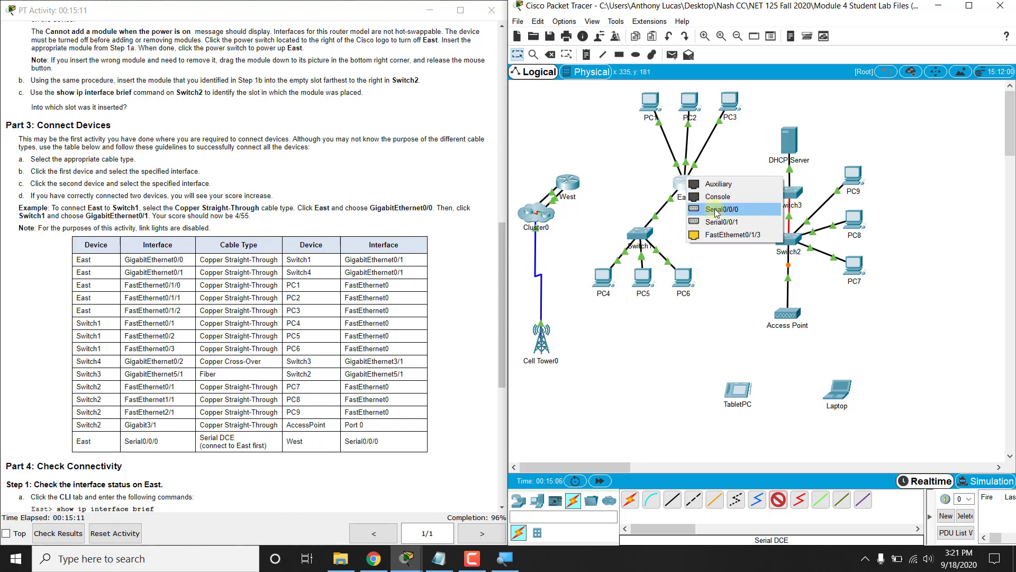
{"action": "left_click", "coordinate": [721, 208]}
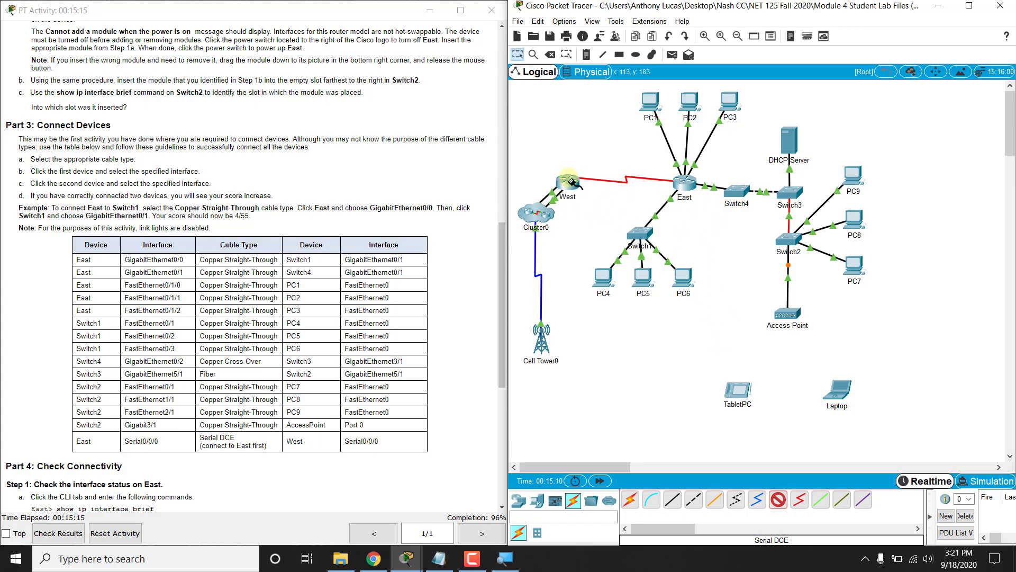
{"action": "left_click", "coordinate": [565, 182]}
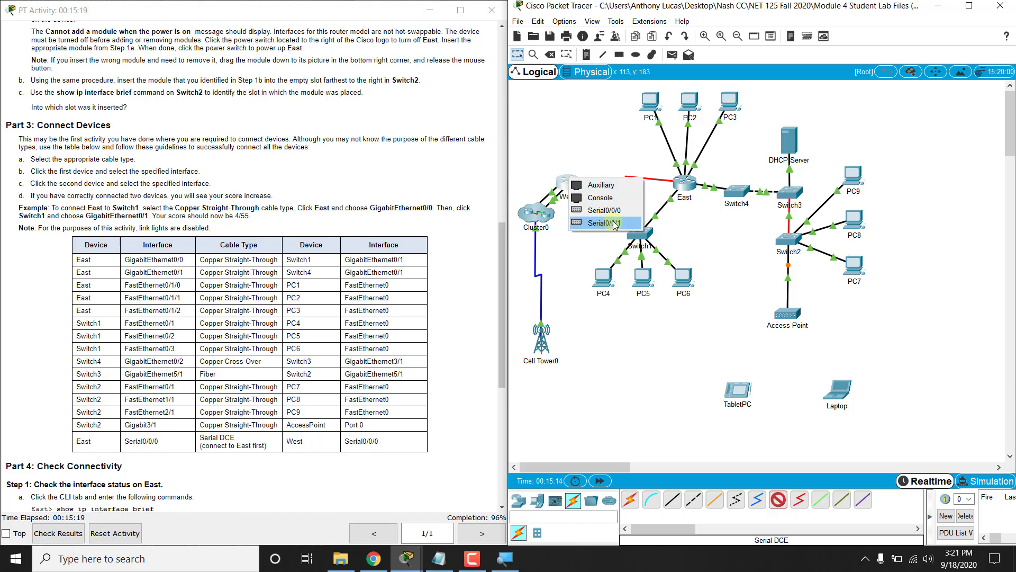
{"action": "left_click", "coordinate": [601, 223]}
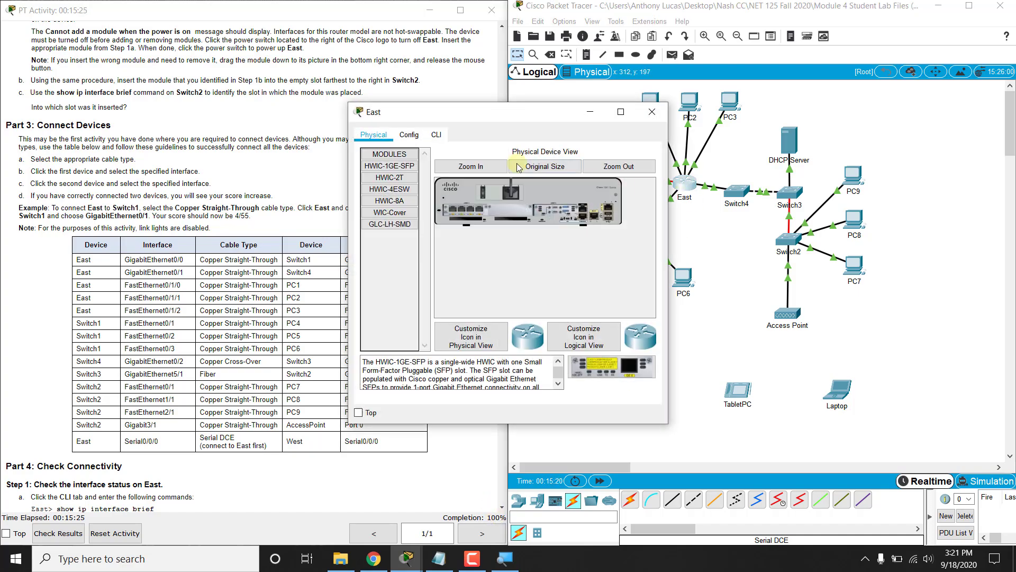
Zoom into East's physical hardware view, then close its device window
{"action": "left_click", "coordinate": [469, 167]}
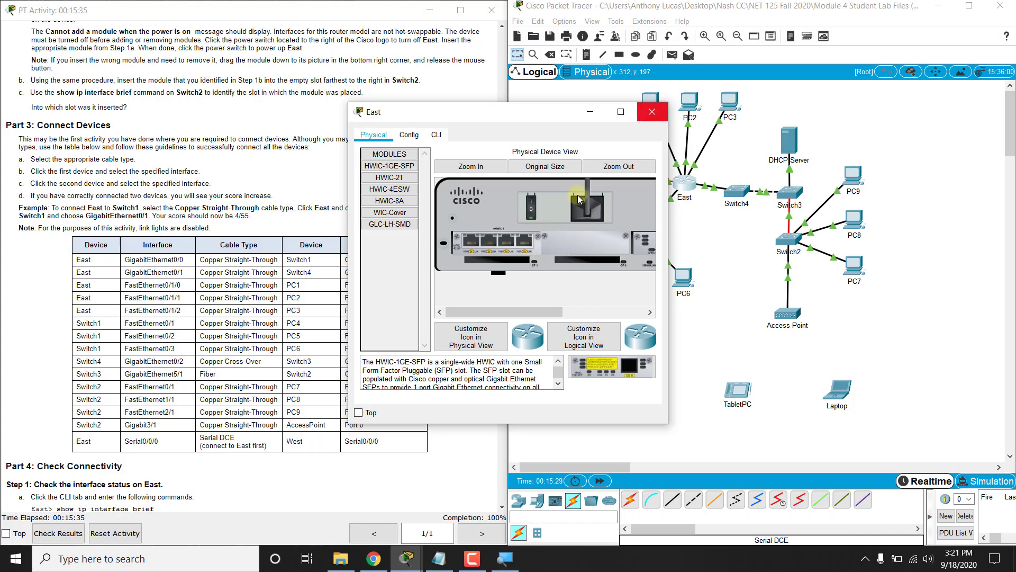
{"action": "left_click", "coordinate": [652, 111]}
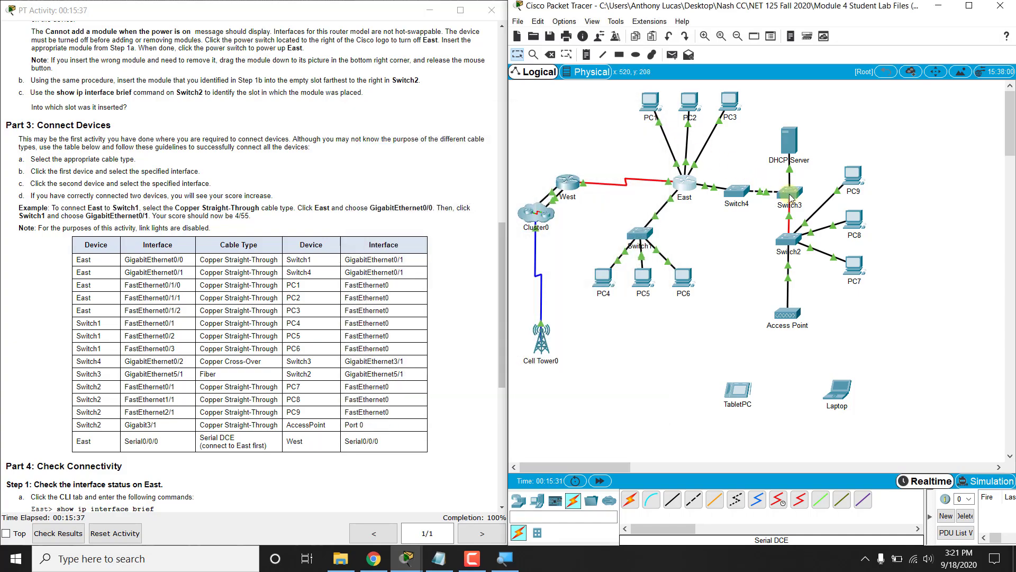
Inspect Switch3's modules including PT-SWITCH-NM-1FGE, then close its device window
{"action": "double_click", "coordinate": [790, 192]}
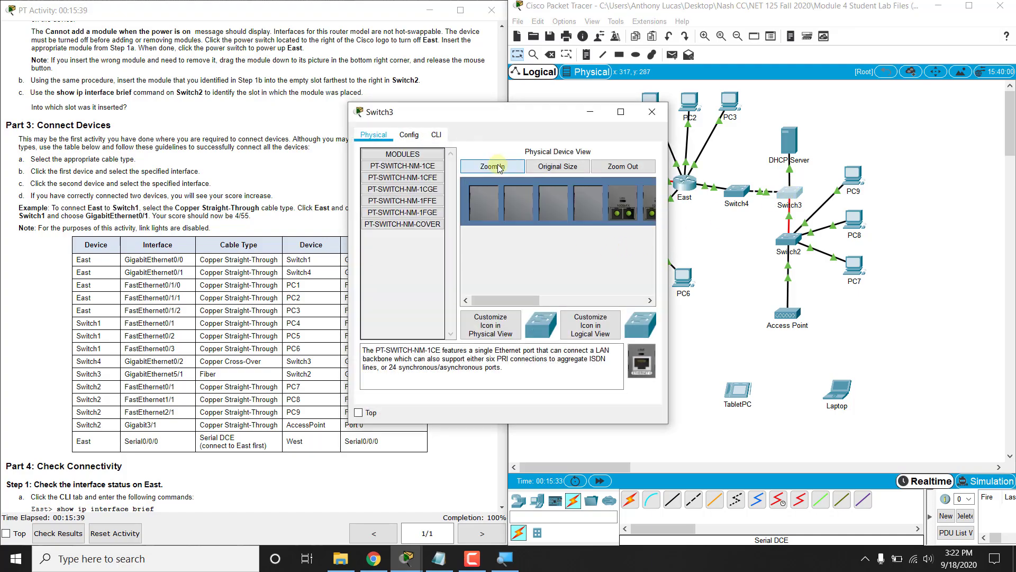
{"action": "left_click", "coordinate": [492, 166]}
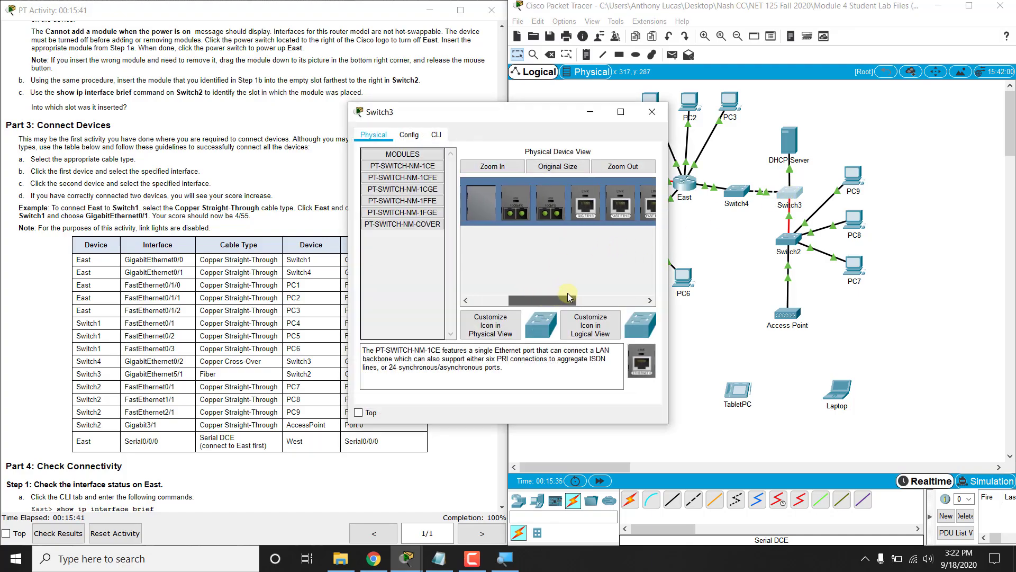
{"action": "left_click", "coordinate": [401, 213]}
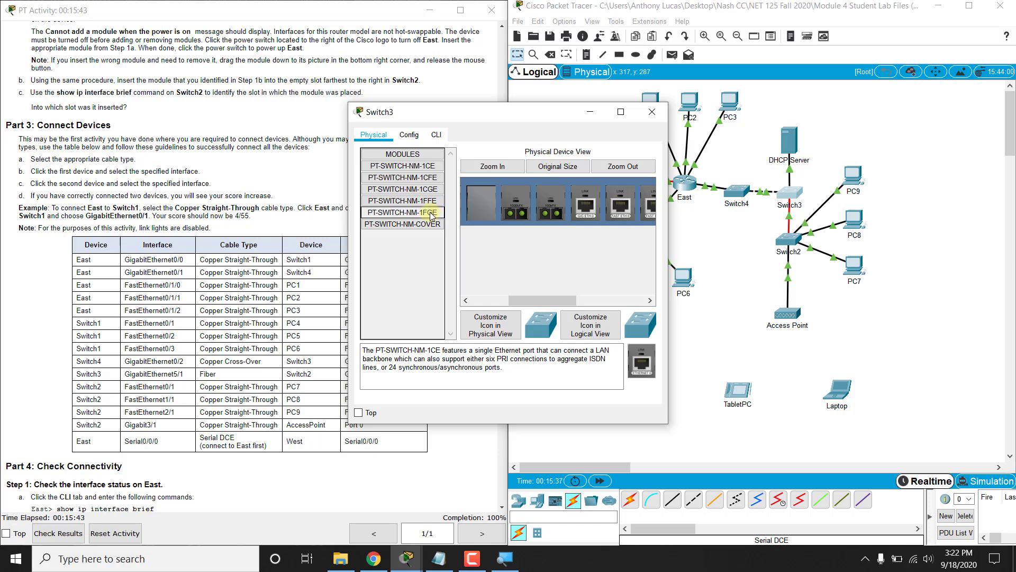
{"action": "left_click", "coordinate": [400, 213]}
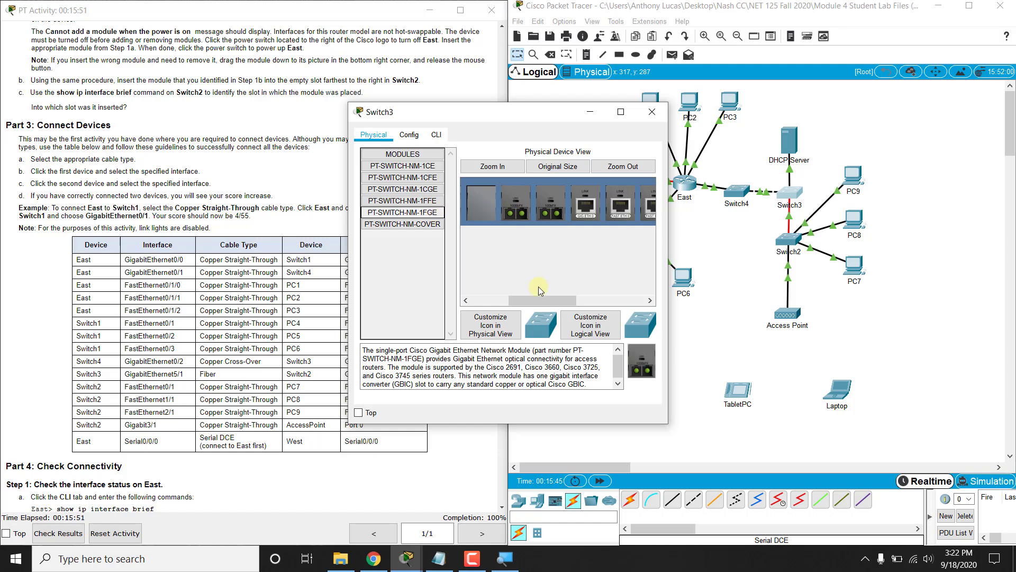
{"action": "left_click", "coordinate": [622, 167]}
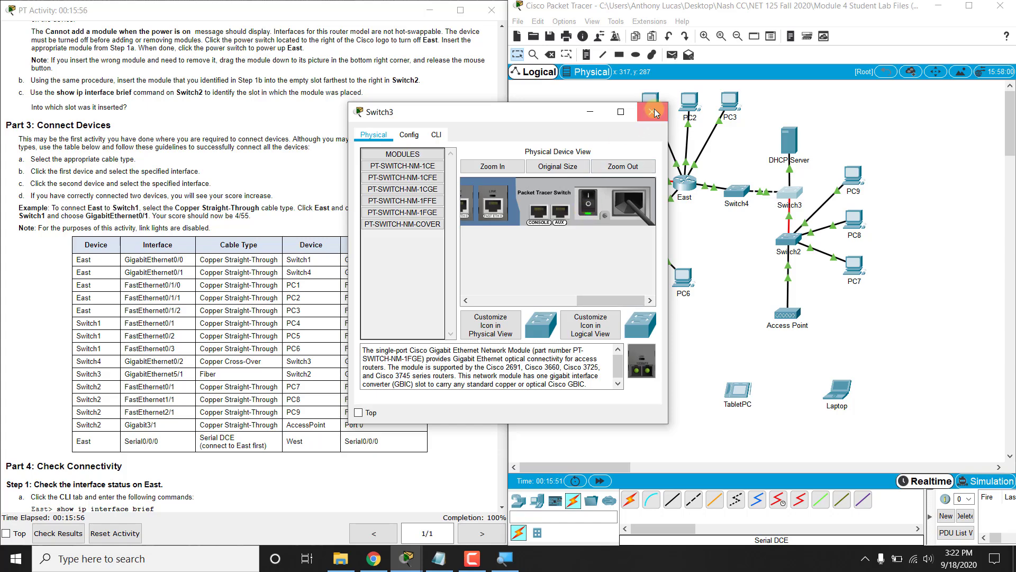
{"action": "left_click", "coordinate": [653, 111]}
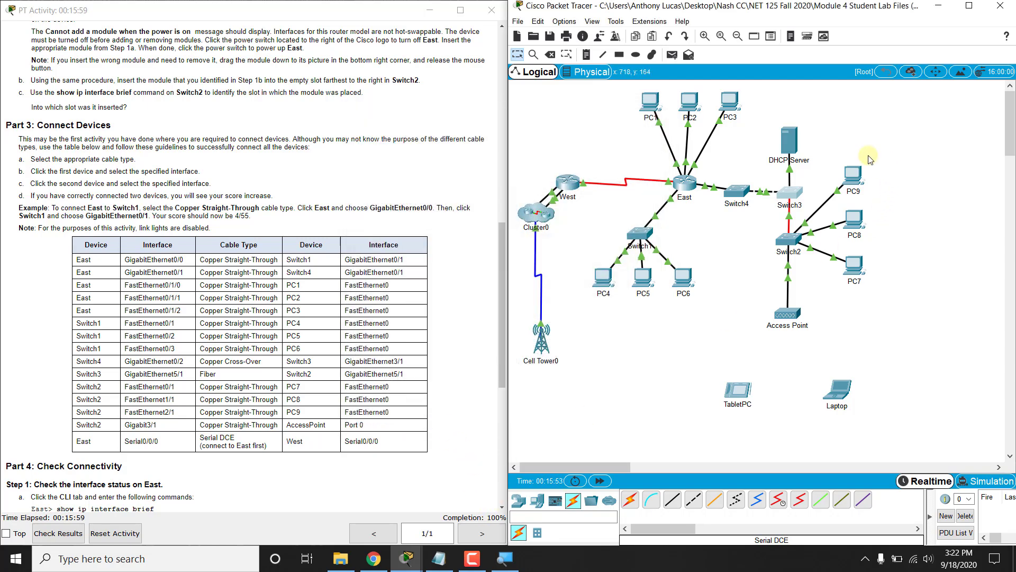
{"action": "mouse_move", "coordinate": [891, 160]}
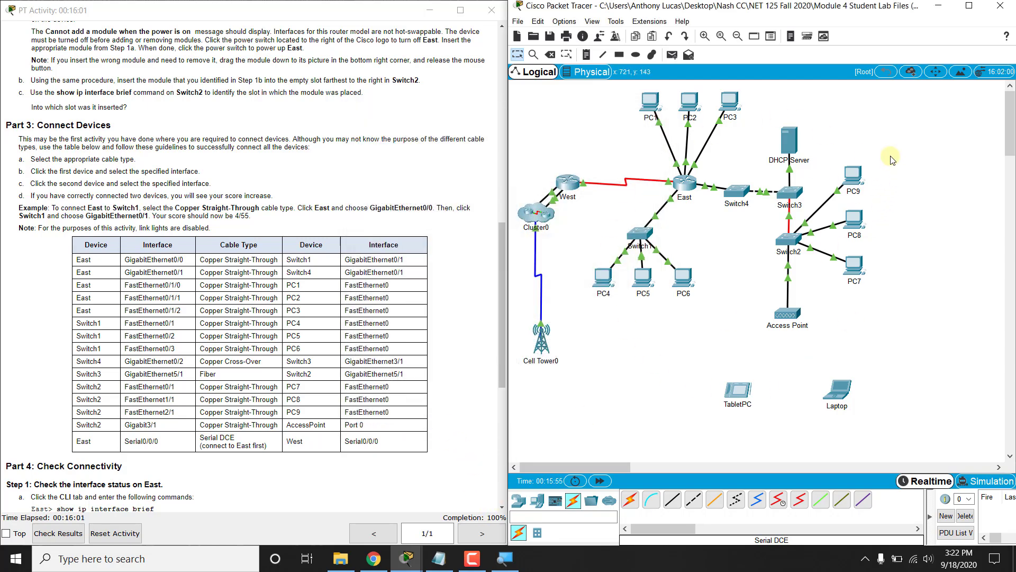